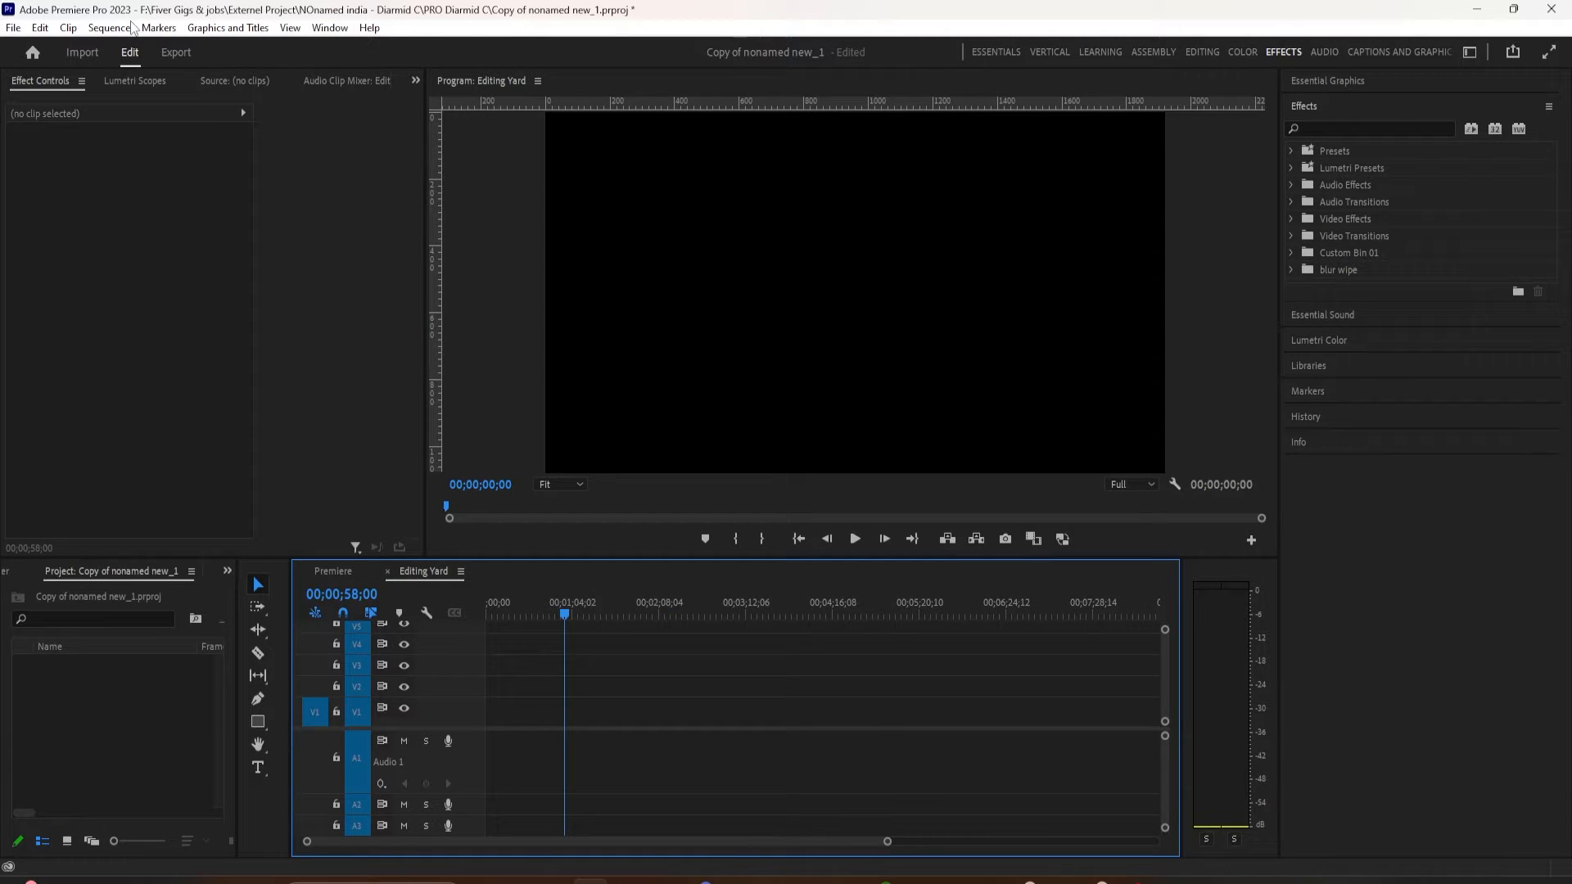
- Activate the Program Monitor and turn off Show Rulers from the View menu
{"action": "left_click", "coordinate": [290, 28]}
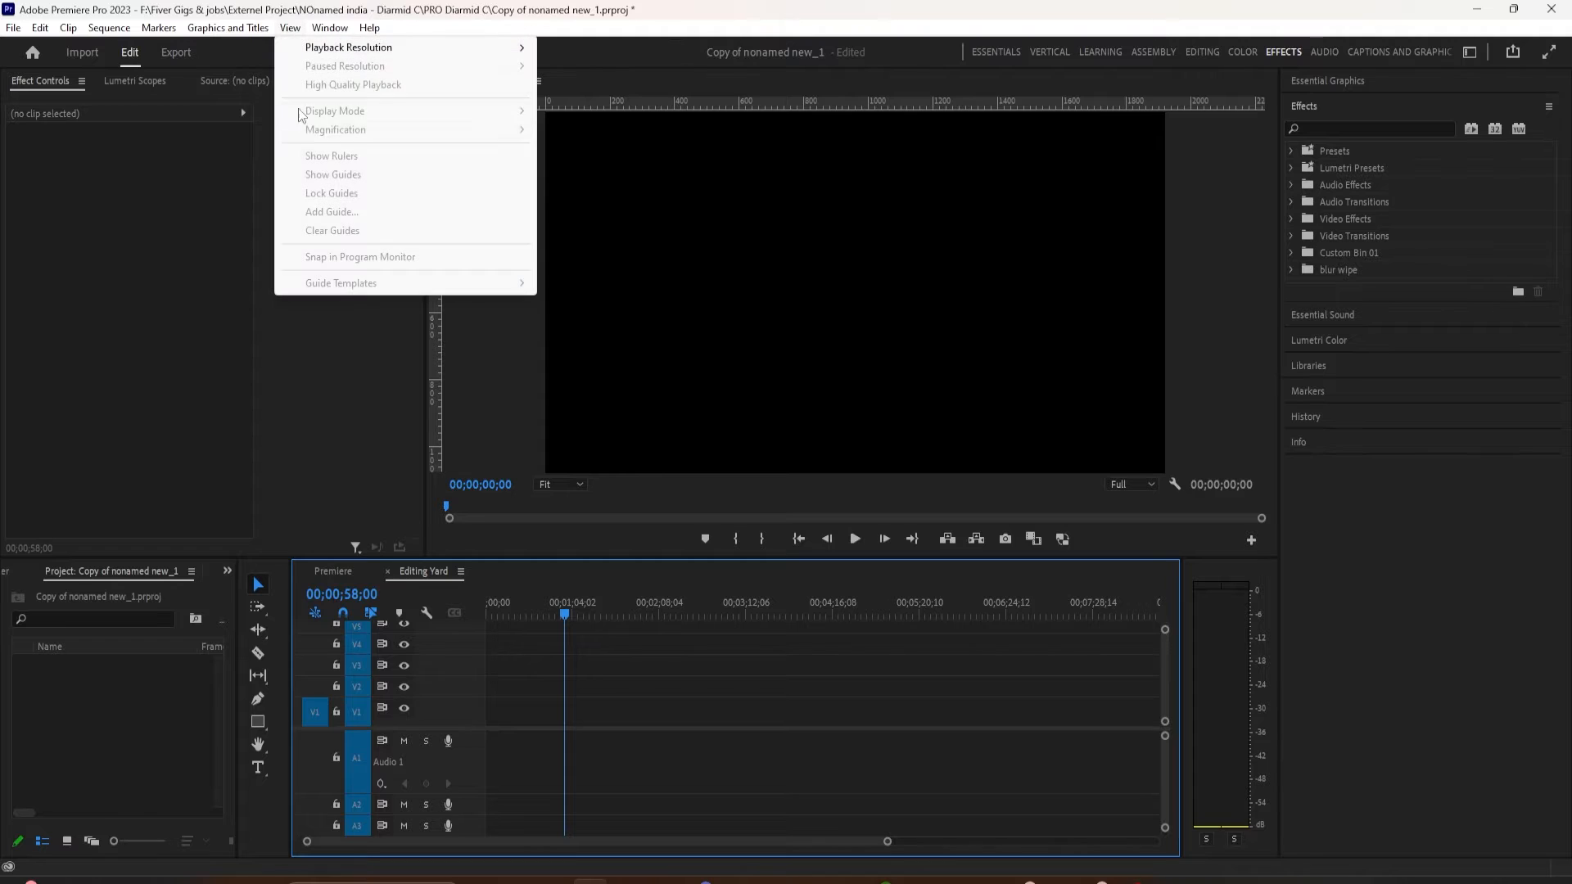
{"action": "left_click", "coordinate": [690, 278]}
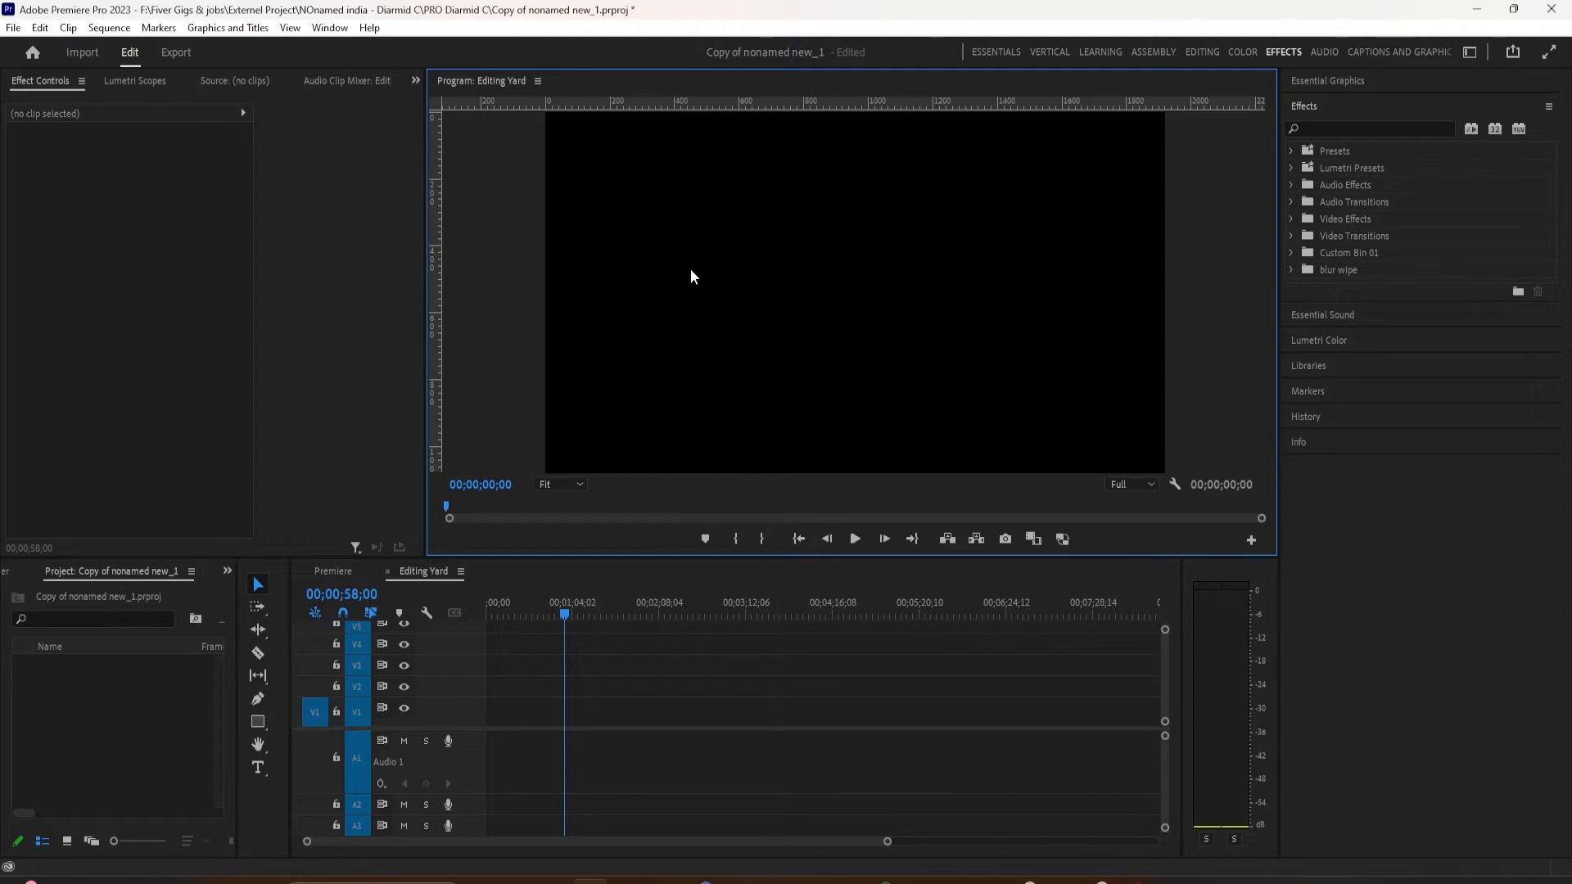
{"action": "mouse_move", "coordinate": [907, 296]}
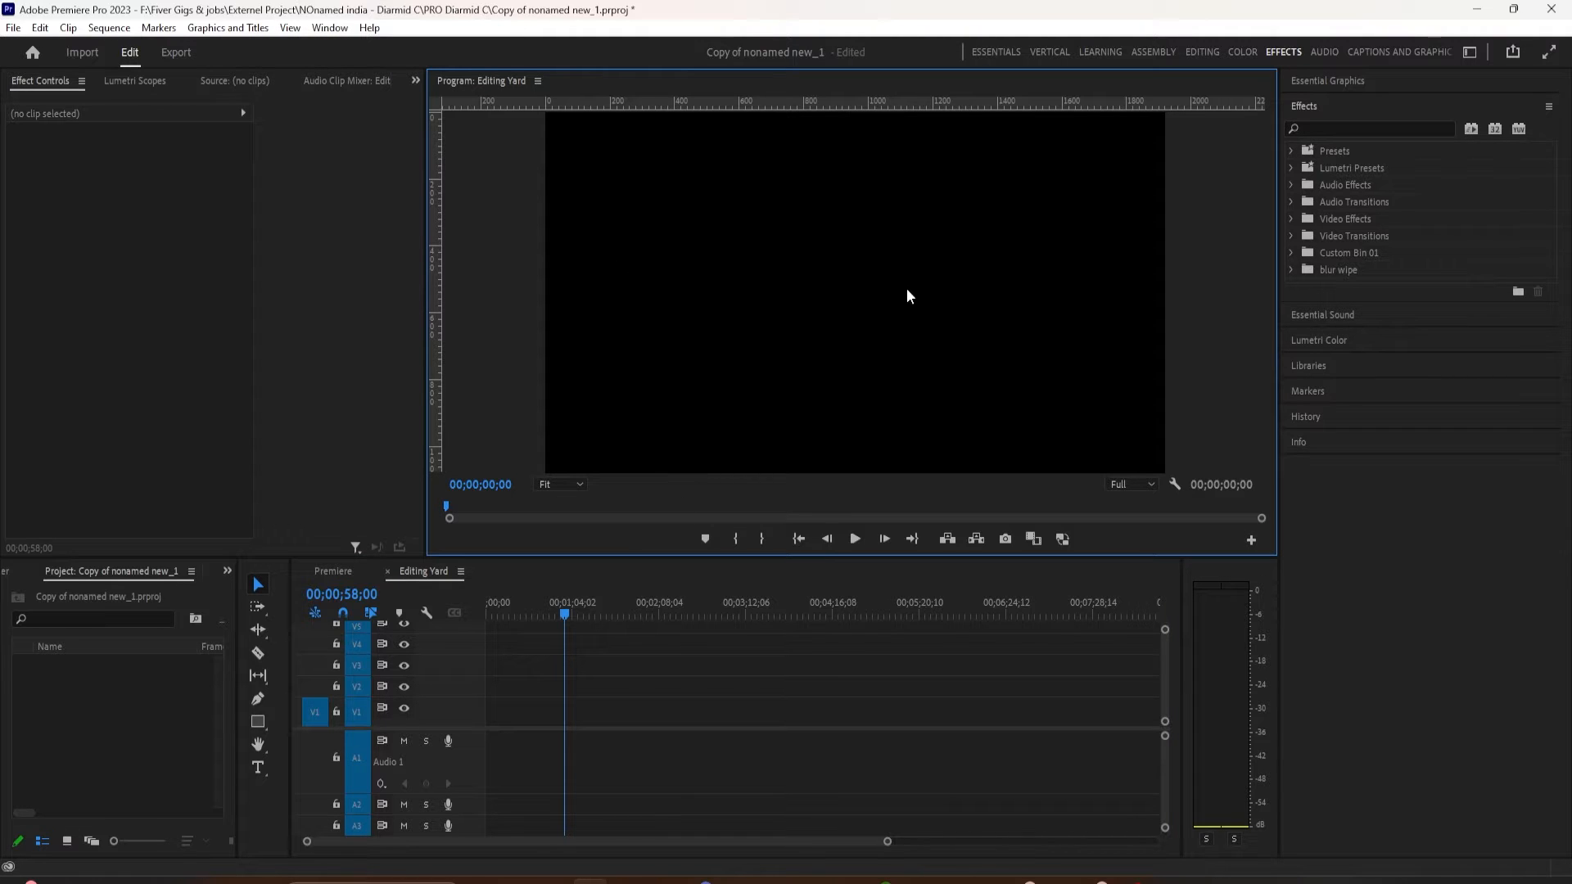
{"action": "mouse_move", "coordinate": [290, 27]}
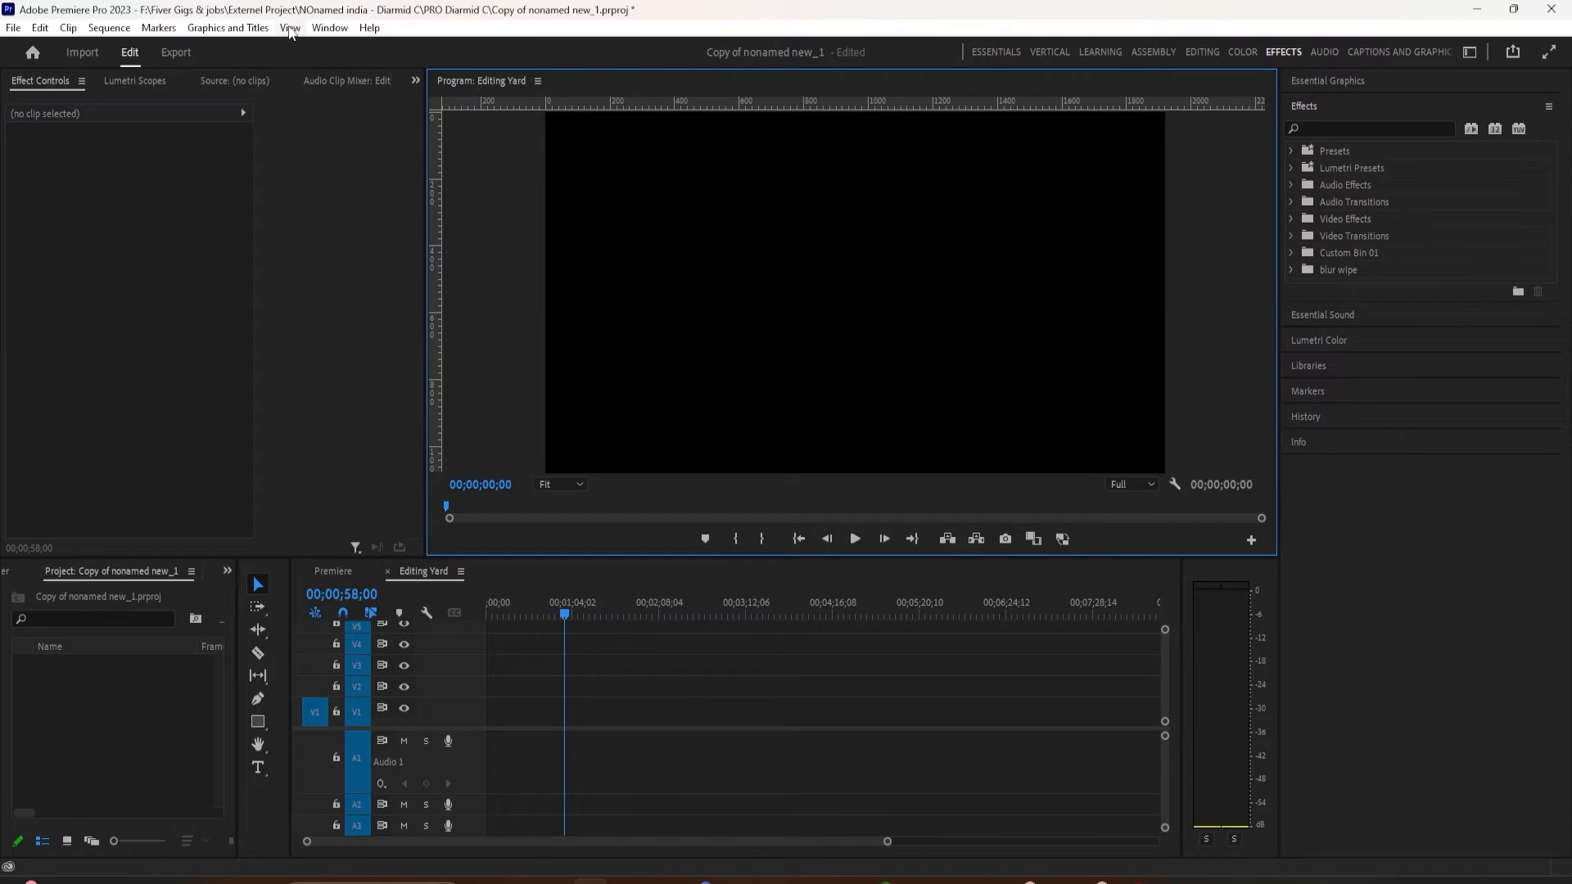
{"action": "left_click", "coordinate": [290, 28]}
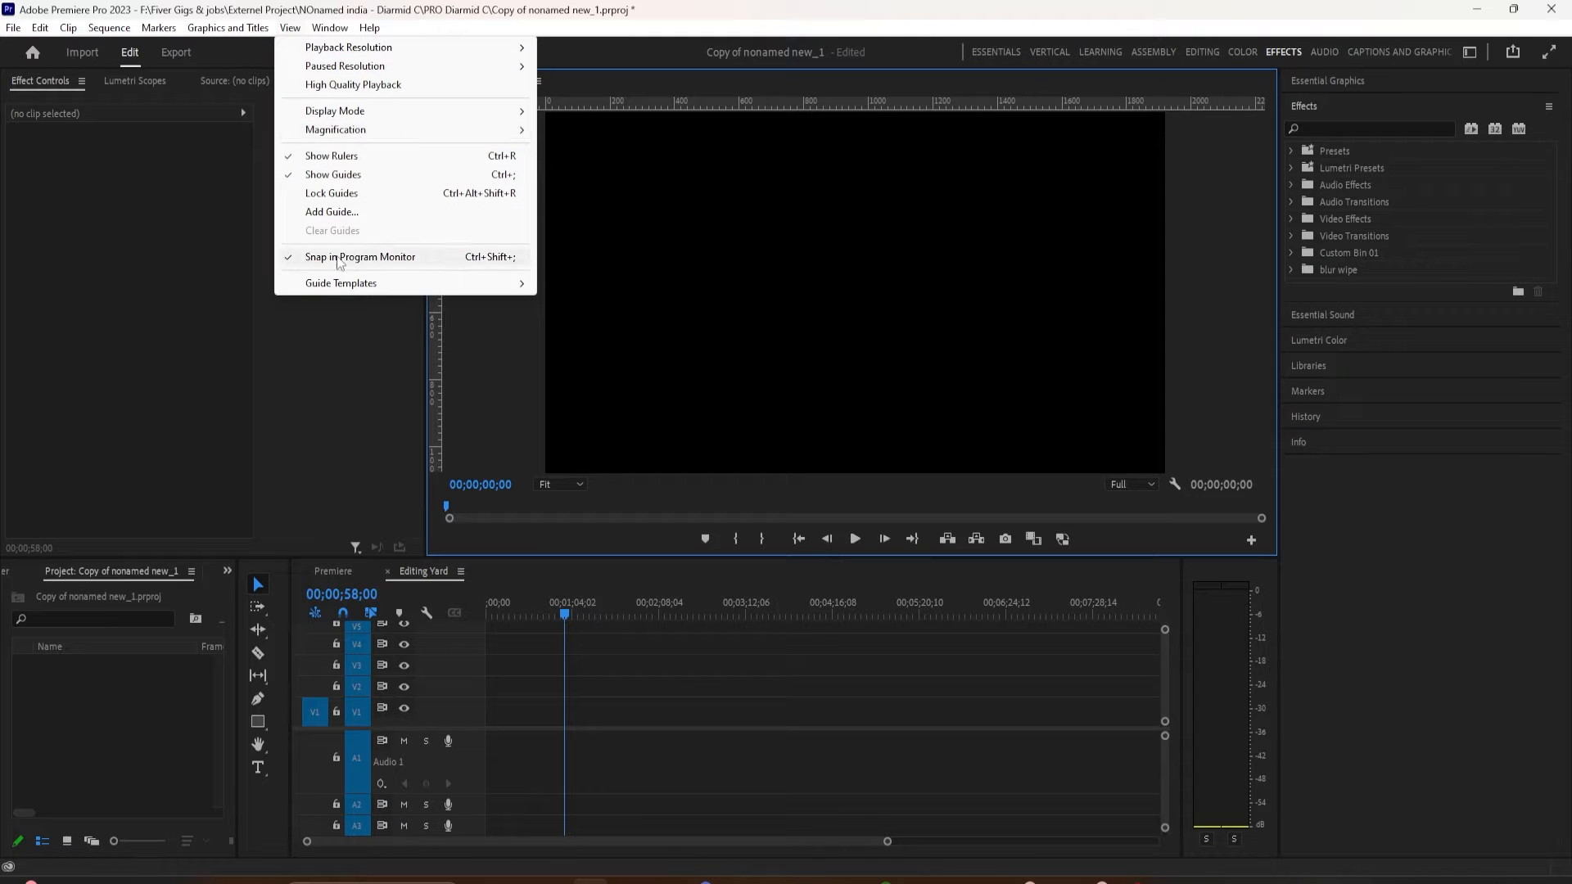
{"action": "left_click", "coordinate": [352, 175]}
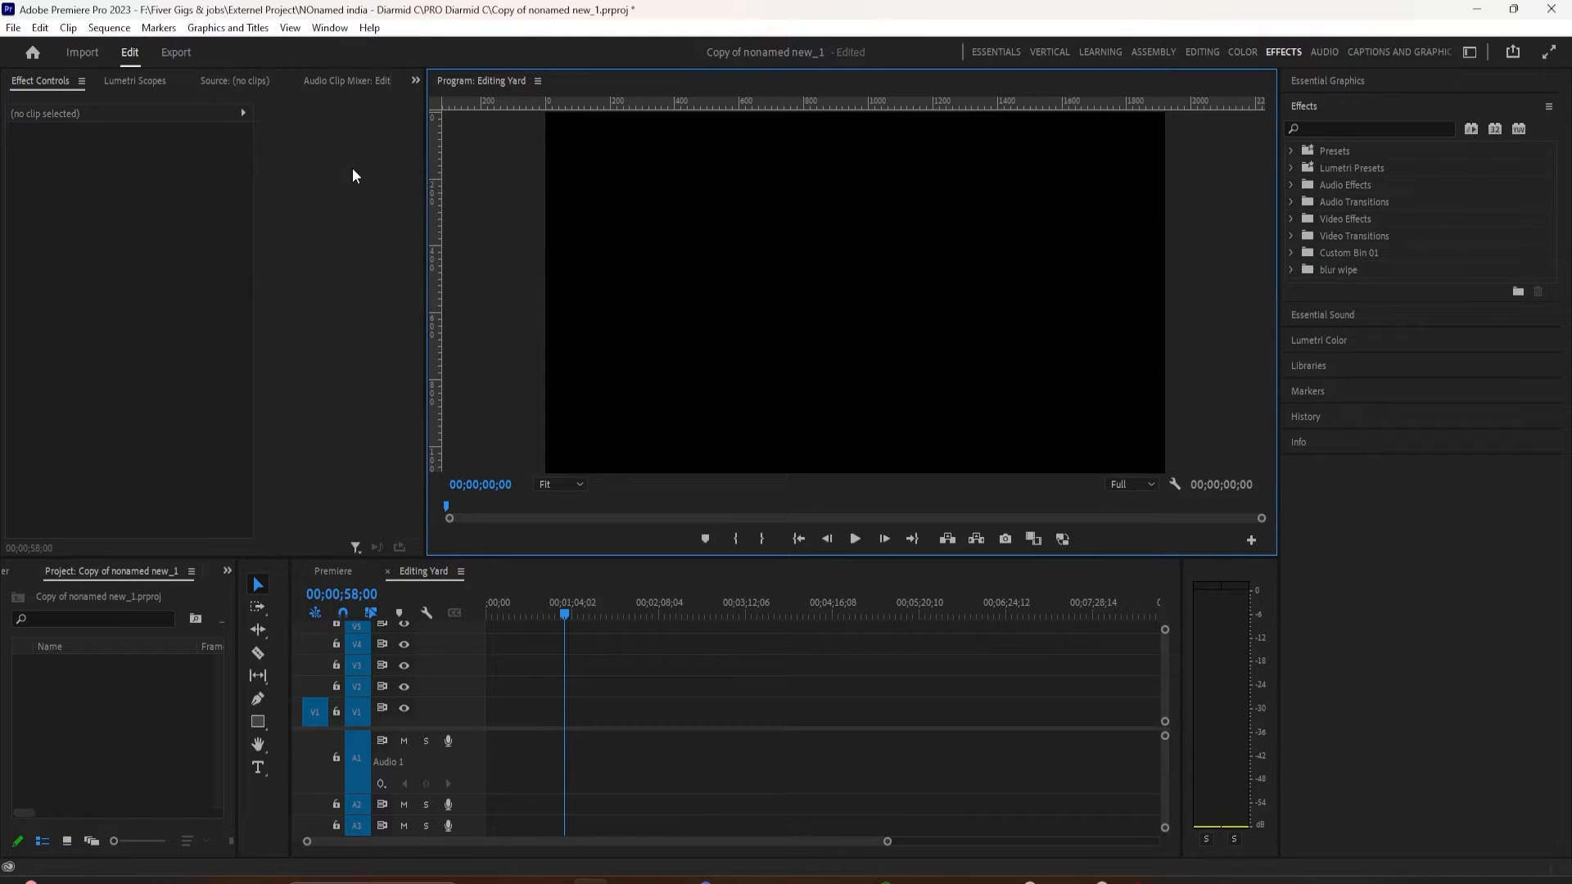
{"action": "left_click", "coordinate": [290, 28]}
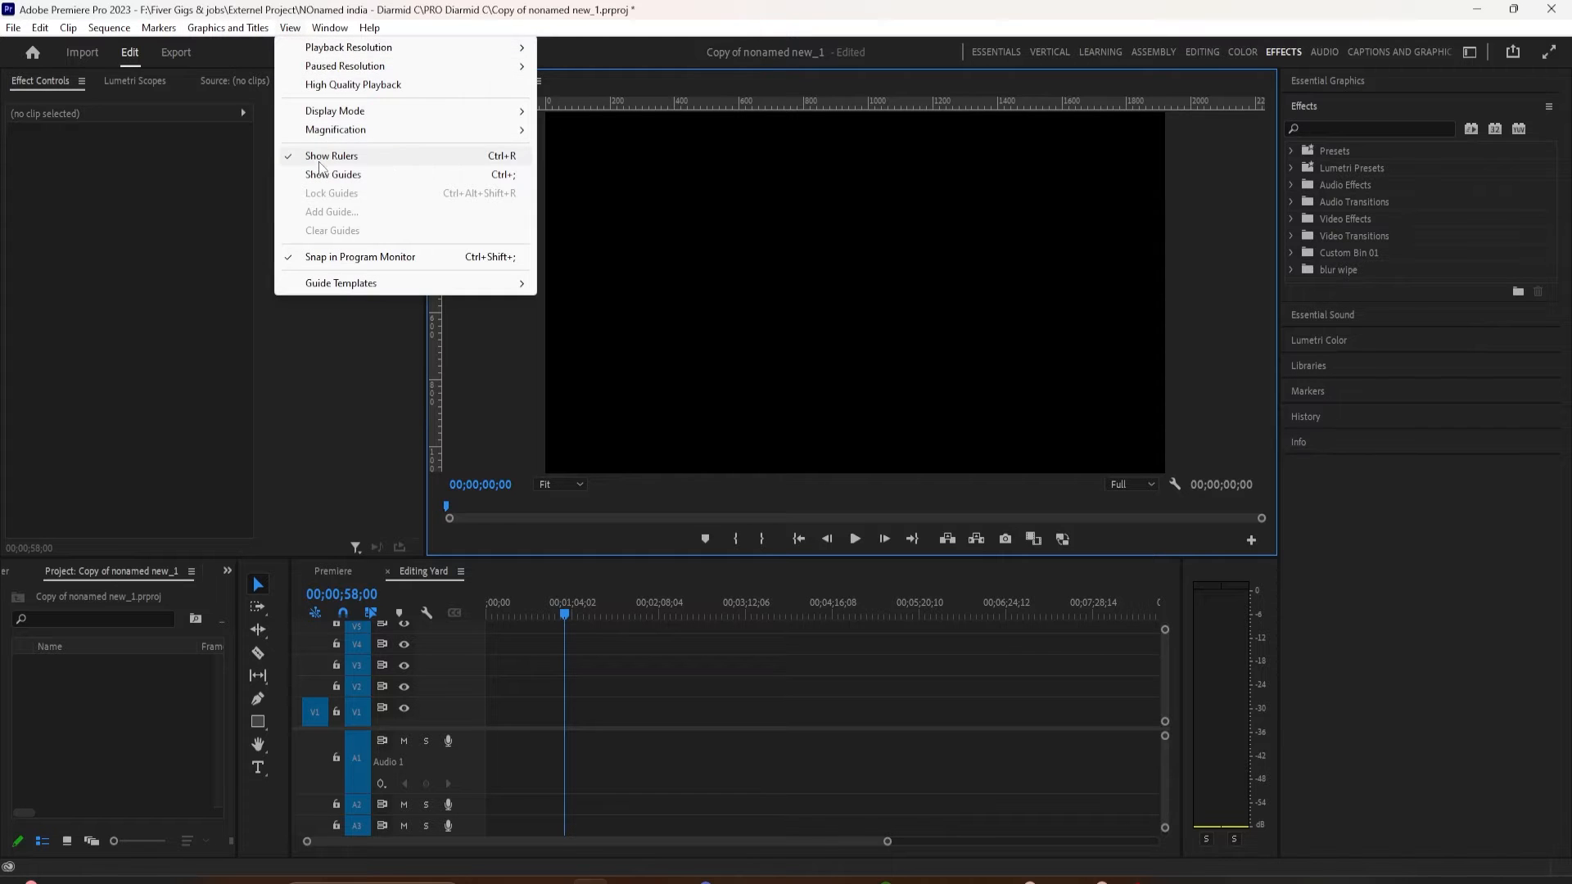
{"action": "left_click", "coordinate": [336, 130]}
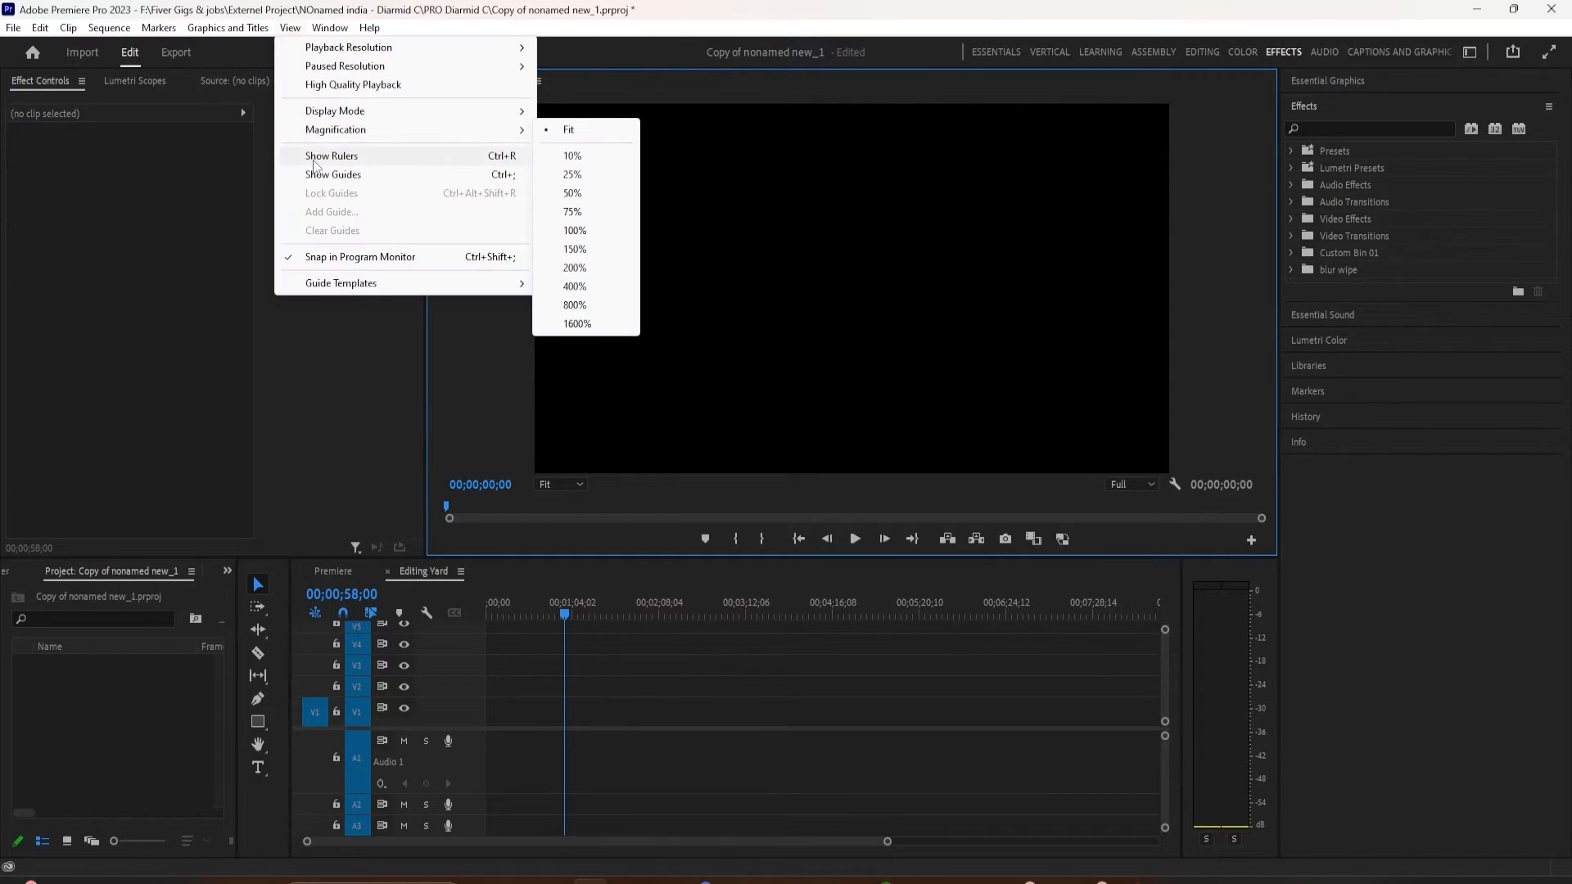
- Turn Show Rulers back on, then clear all guides from the Program Monitor
{"action": "left_click", "coordinate": [331, 156]}
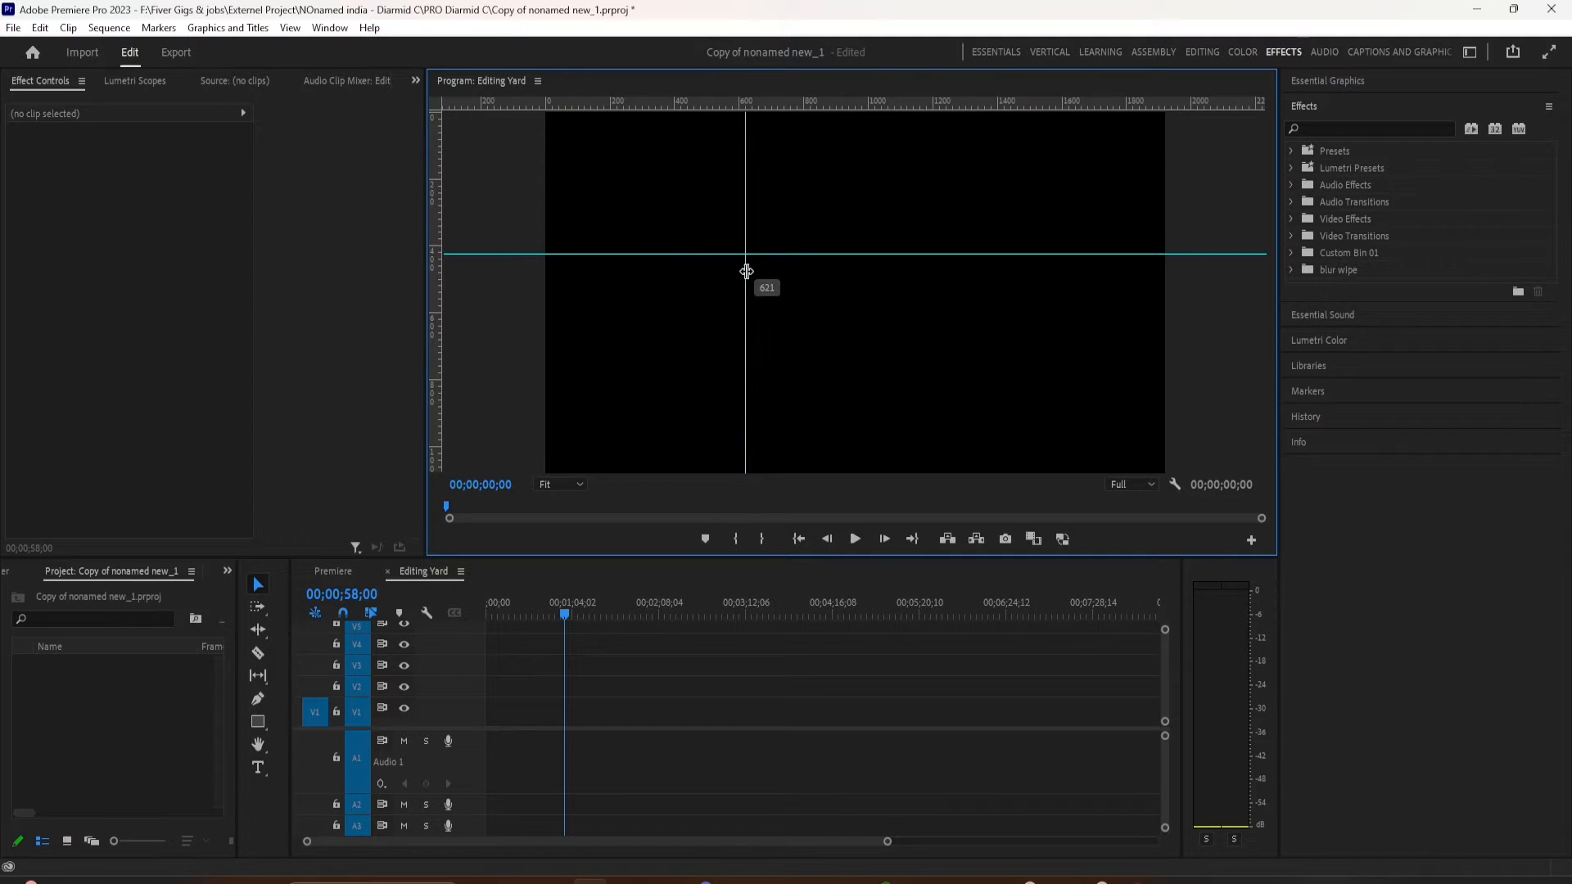
{"action": "mouse_move", "coordinate": [752, 100]}
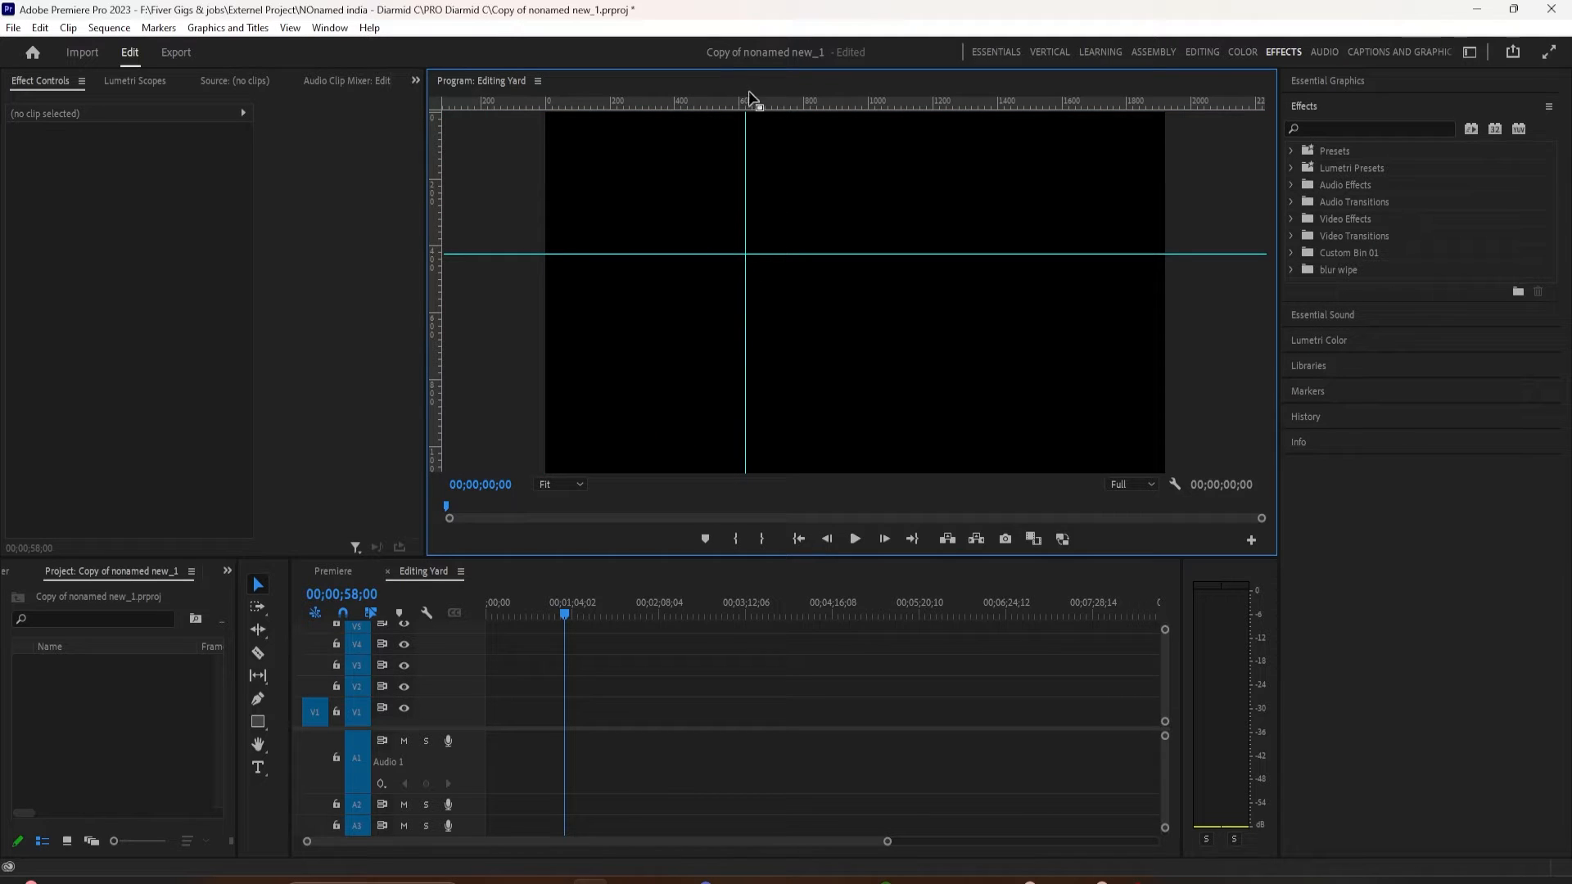
{"action": "mouse_move", "coordinate": [746, 262]}
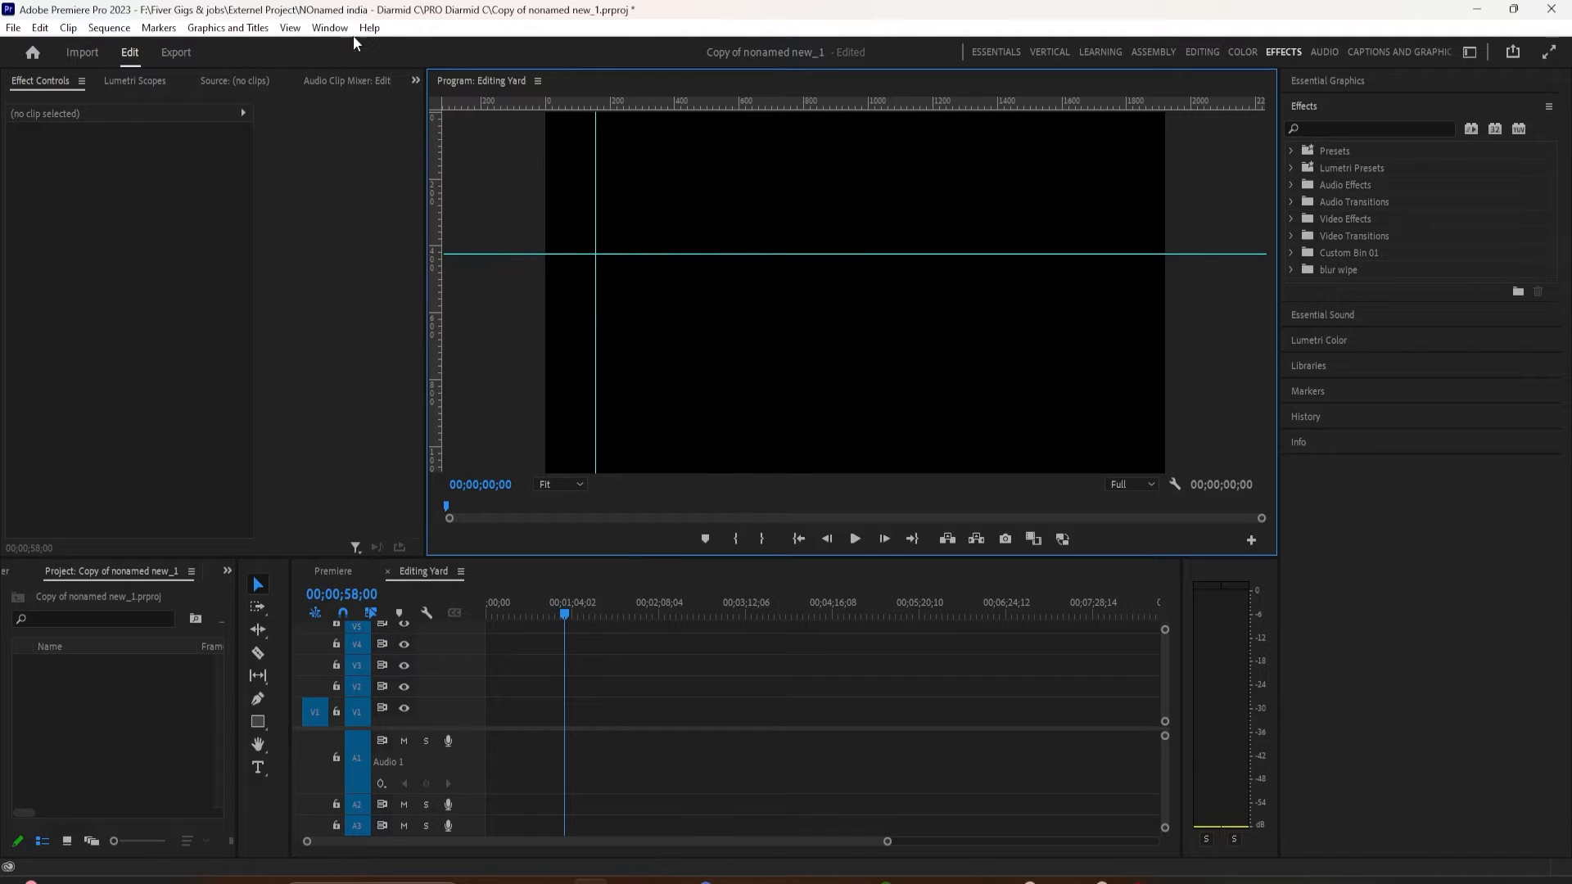
{"action": "mouse_move", "coordinate": [595, 133]}
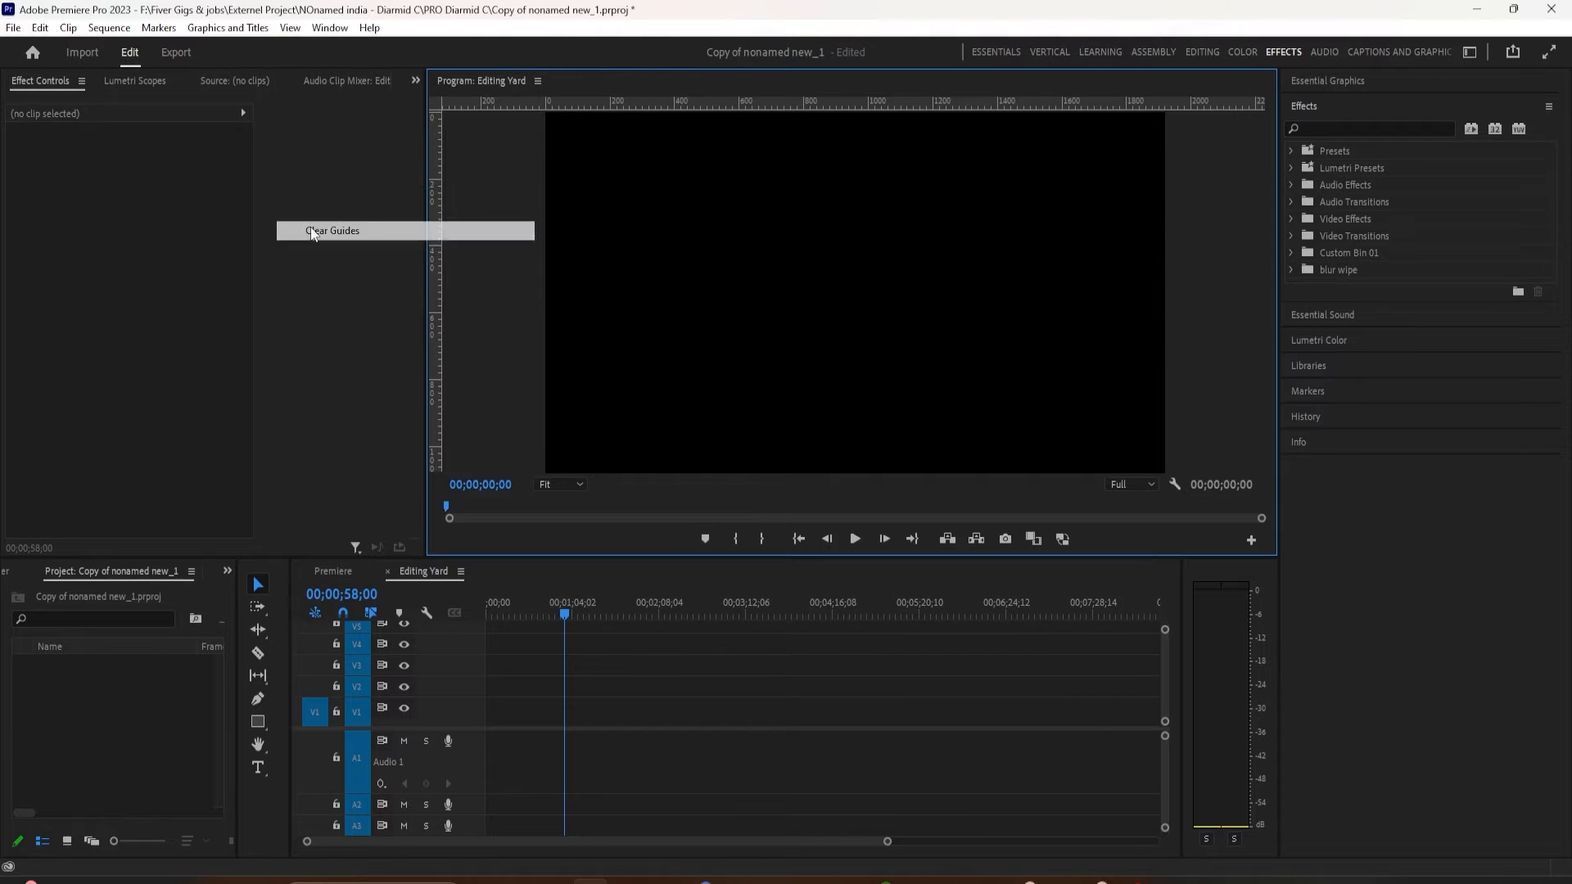
{"action": "left_click", "coordinate": [333, 230]}
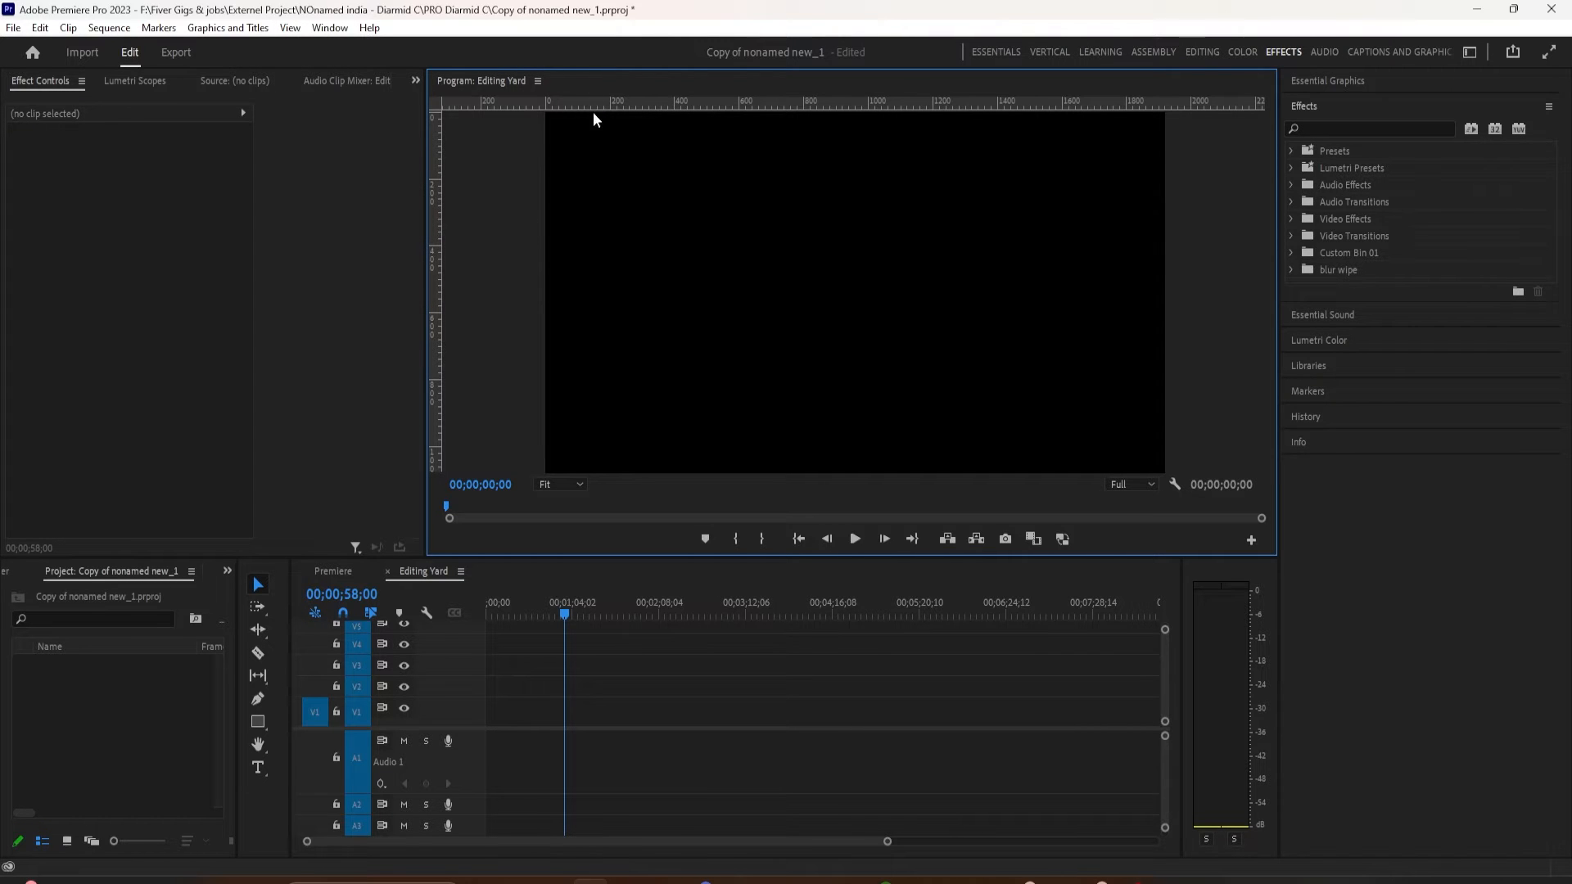
{"action": "mouse_move", "coordinate": [604, 174]}
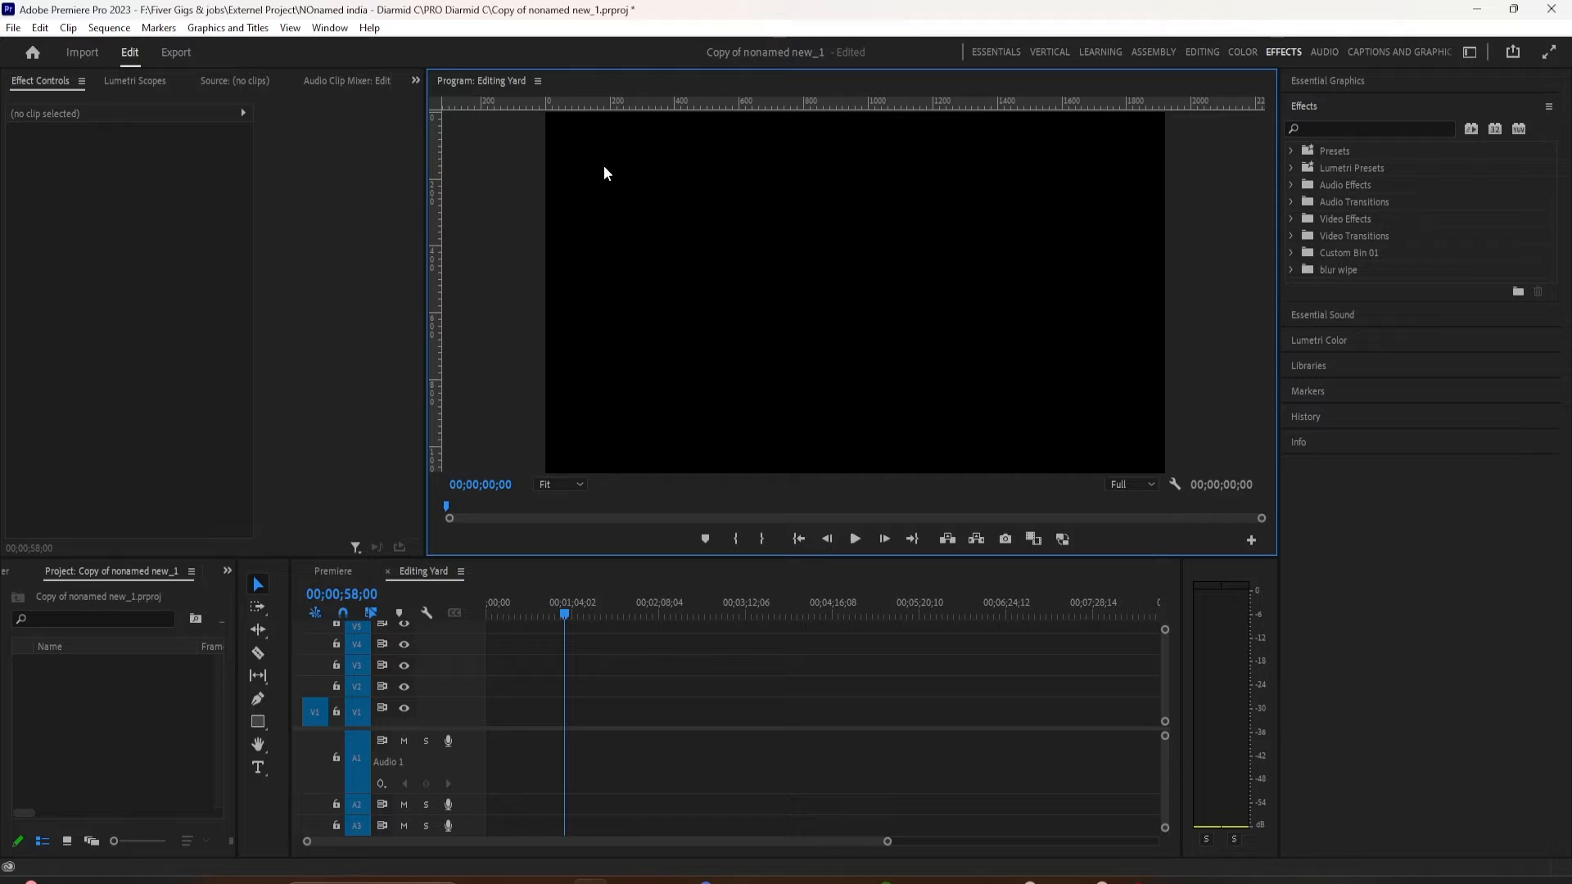
- Add a horizontal guide at 50 percent via View > Add Guide
{"action": "left_click", "coordinate": [290, 28]}
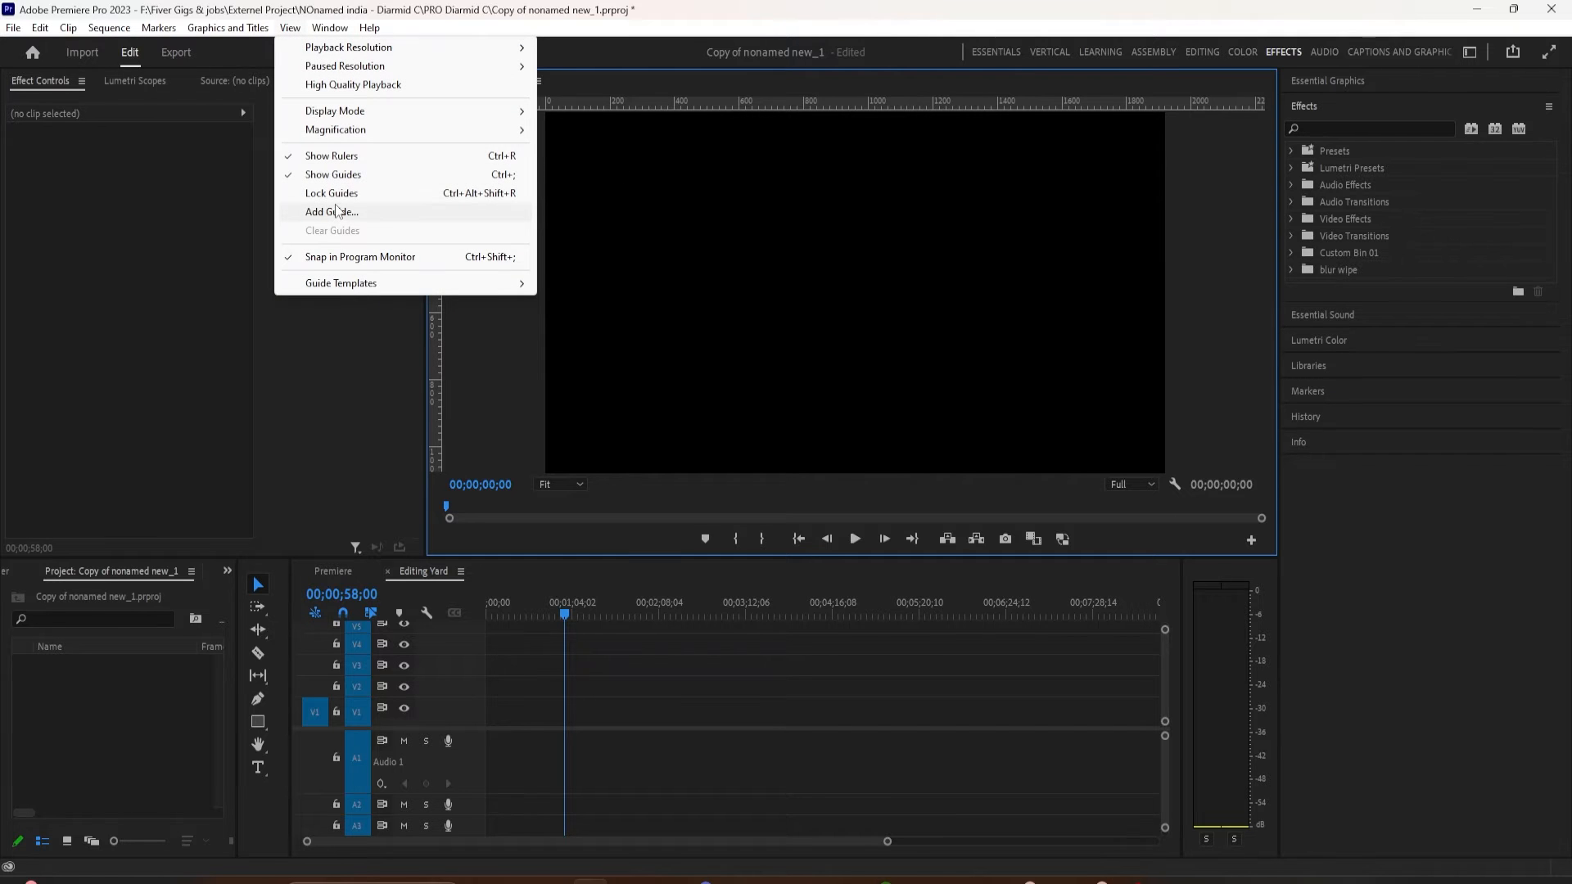
{"action": "left_click", "coordinate": [331, 211]}
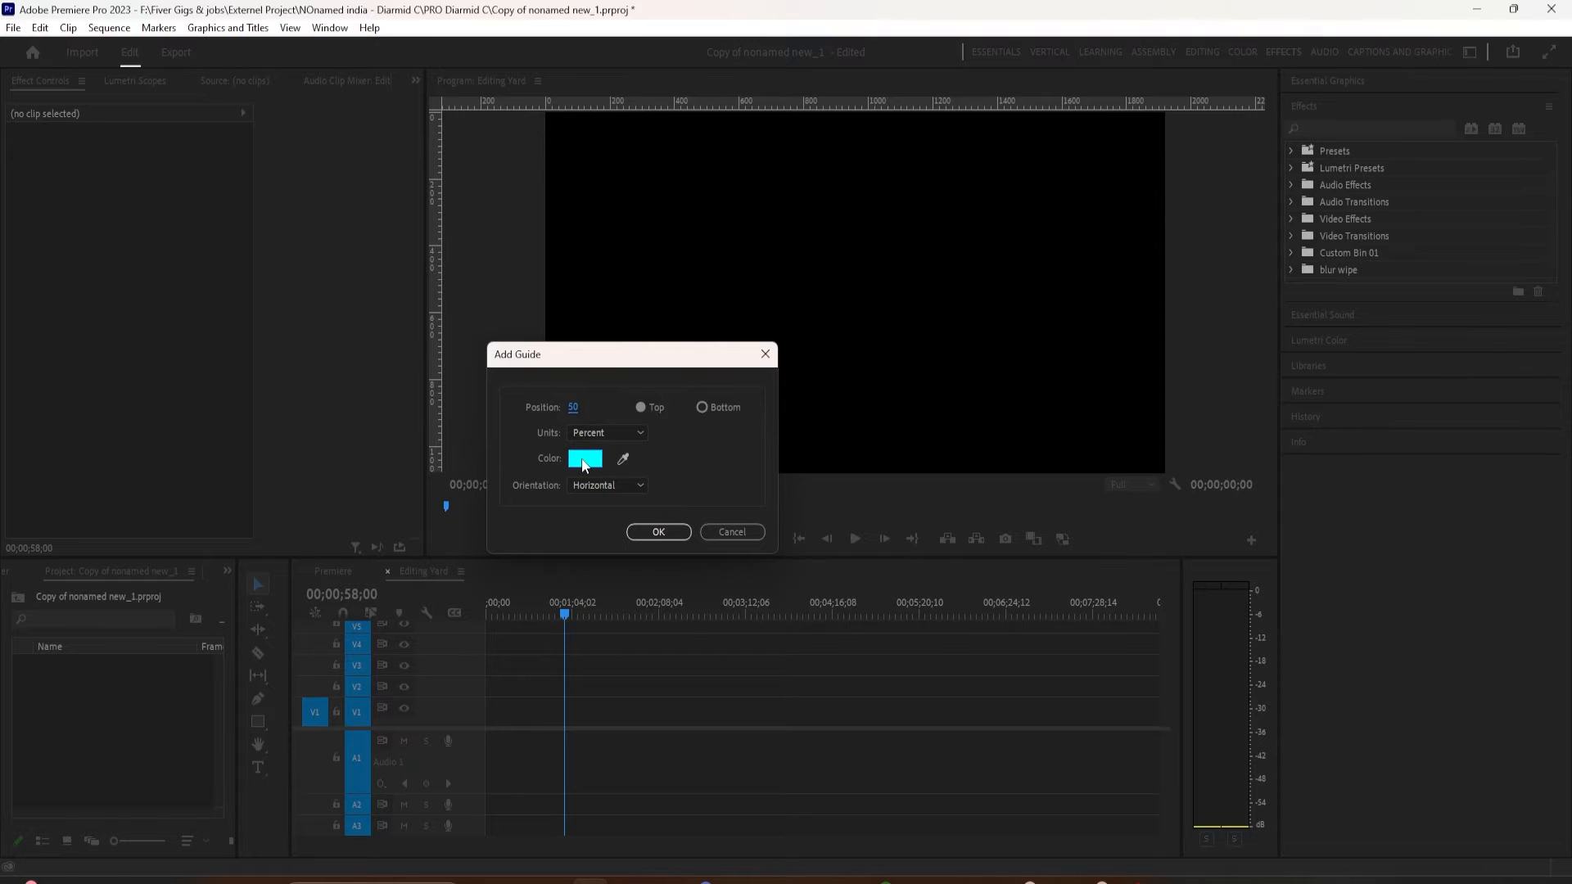
{"action": "left_click", "coordinate": [606, 484]}
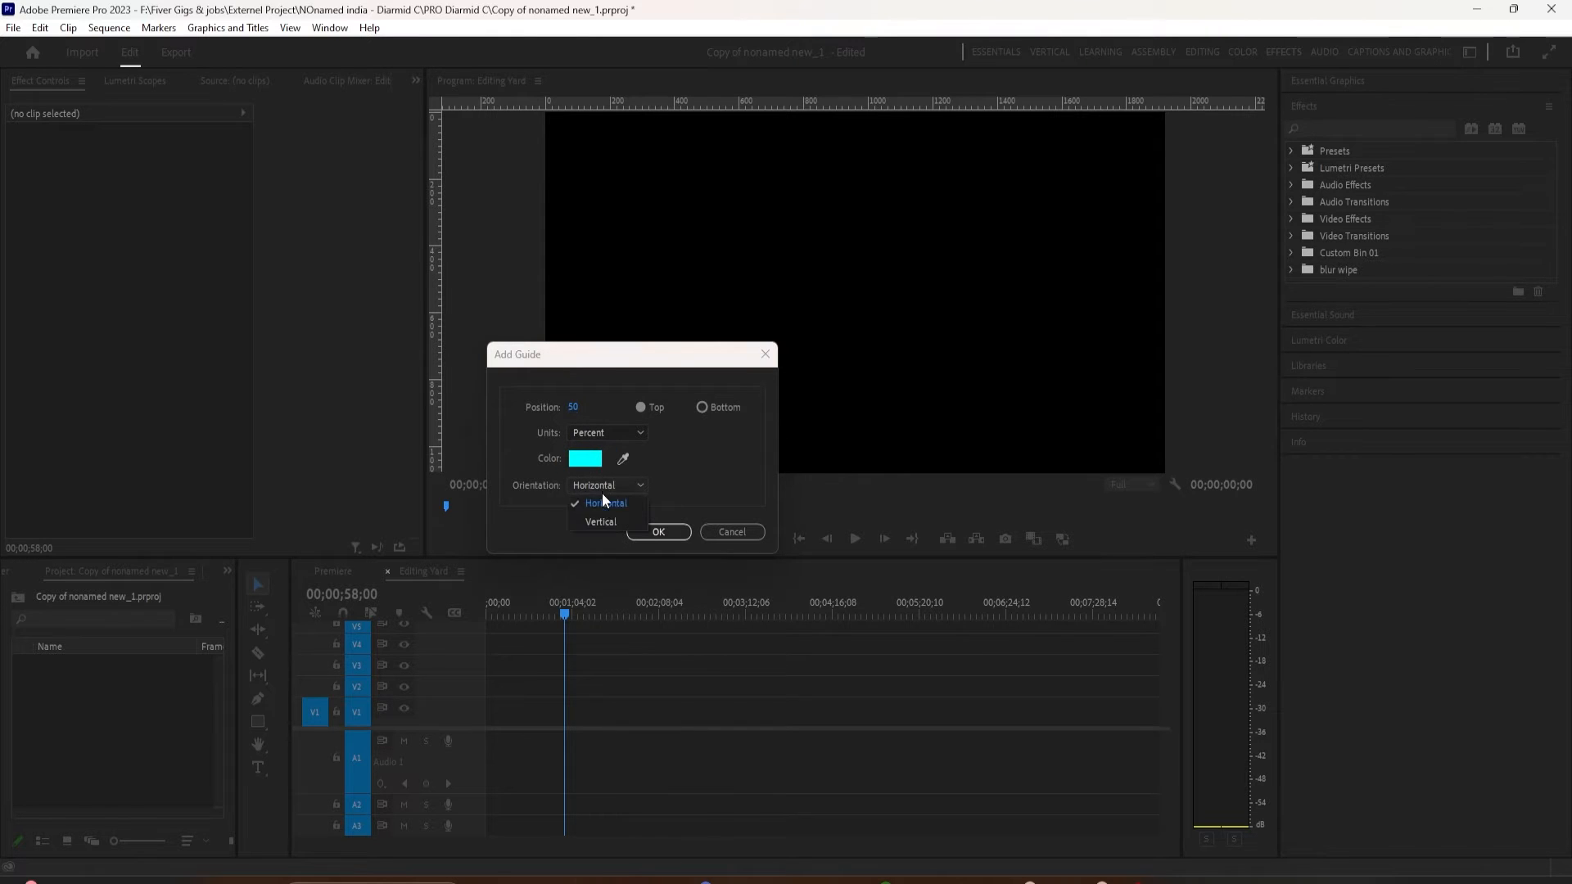
{"action": "left_click", "coordinate": [599, 521]}
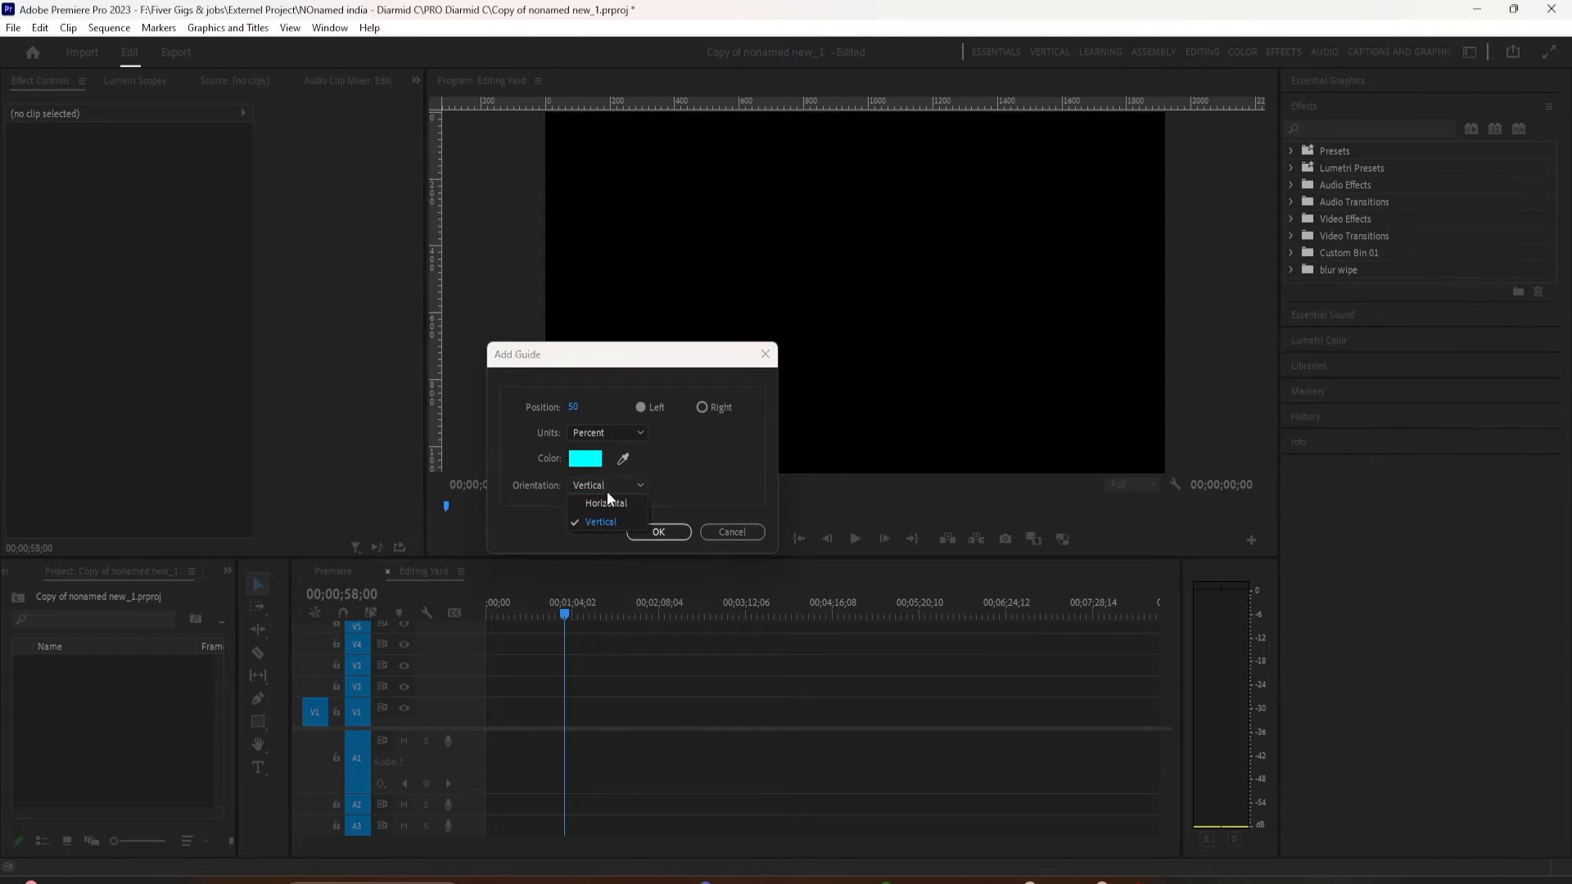
{"action": "left_click", "coordinate": [606, 503]}
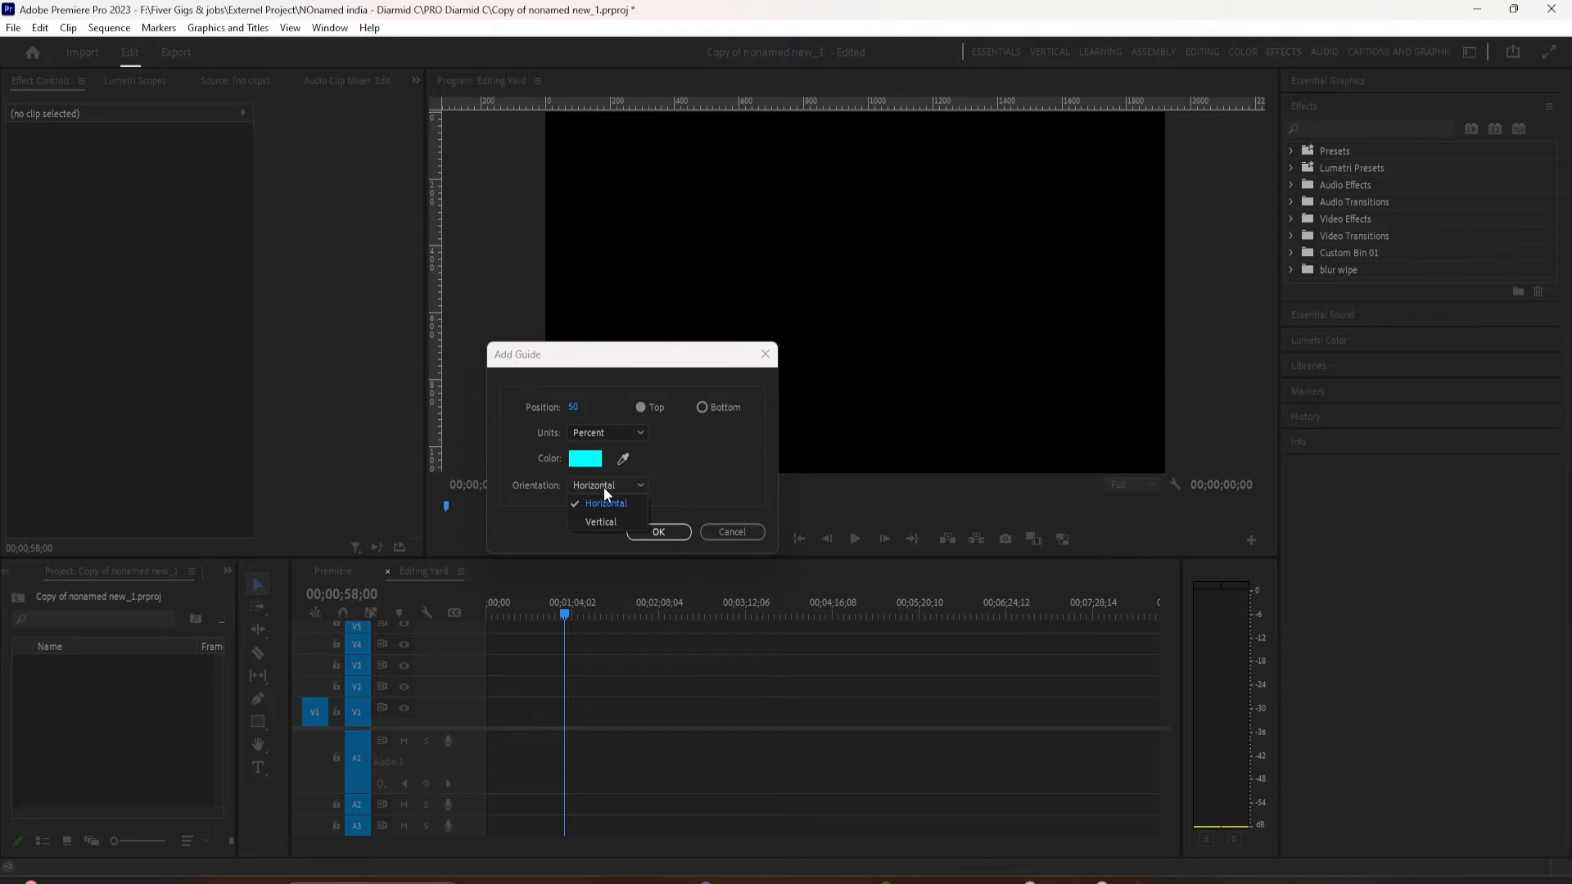
{"action": "left_click", "coordinate": [605, 503]}
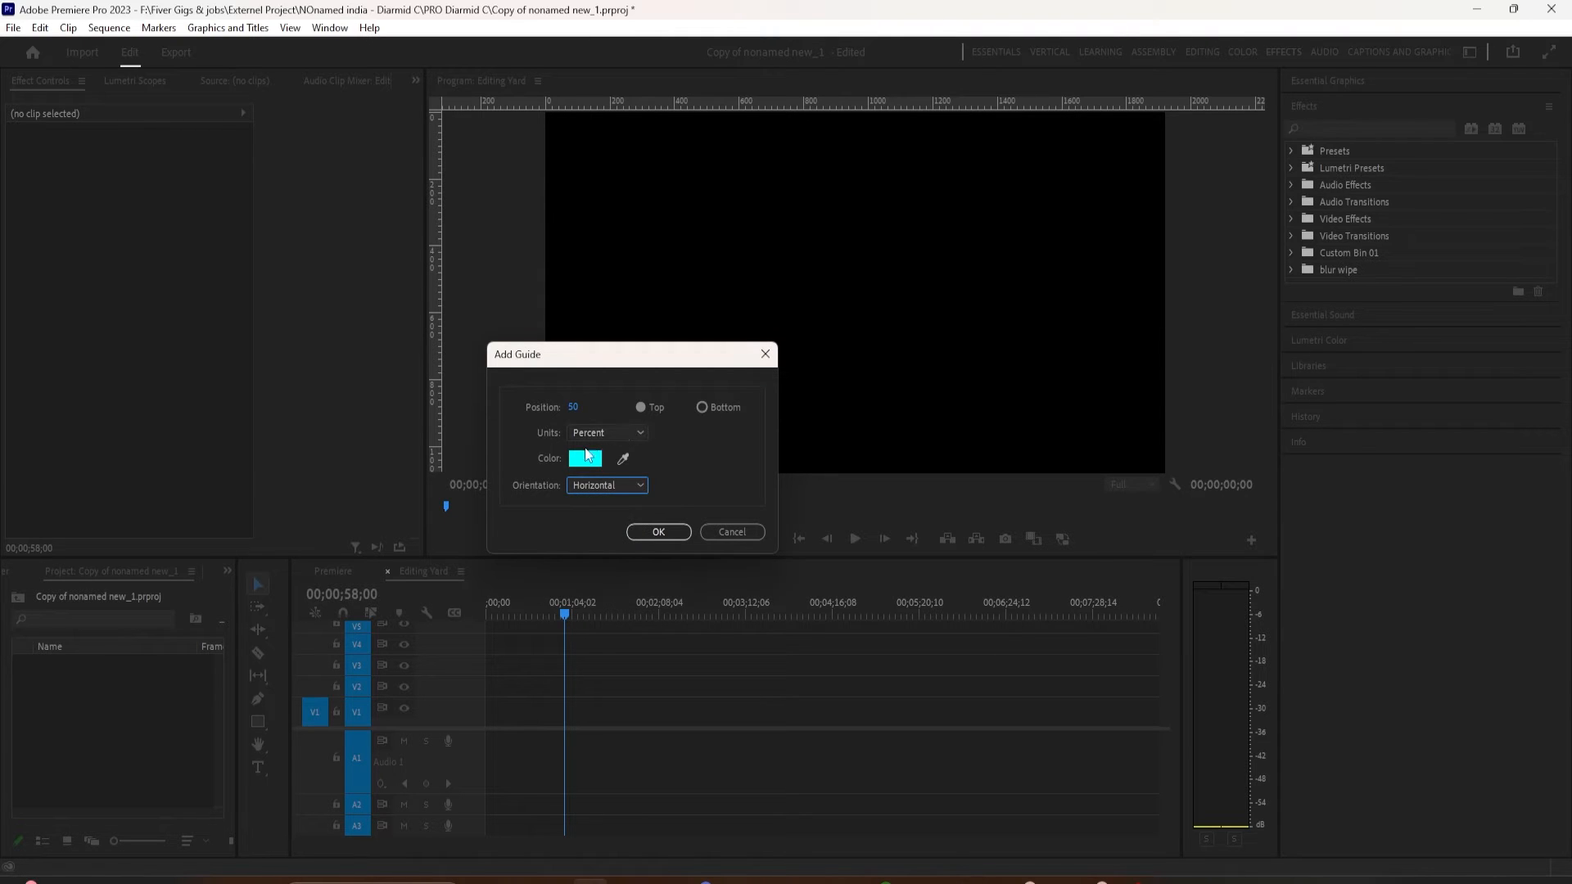
{"action": "left_click", "coordinate": [606, 433]}
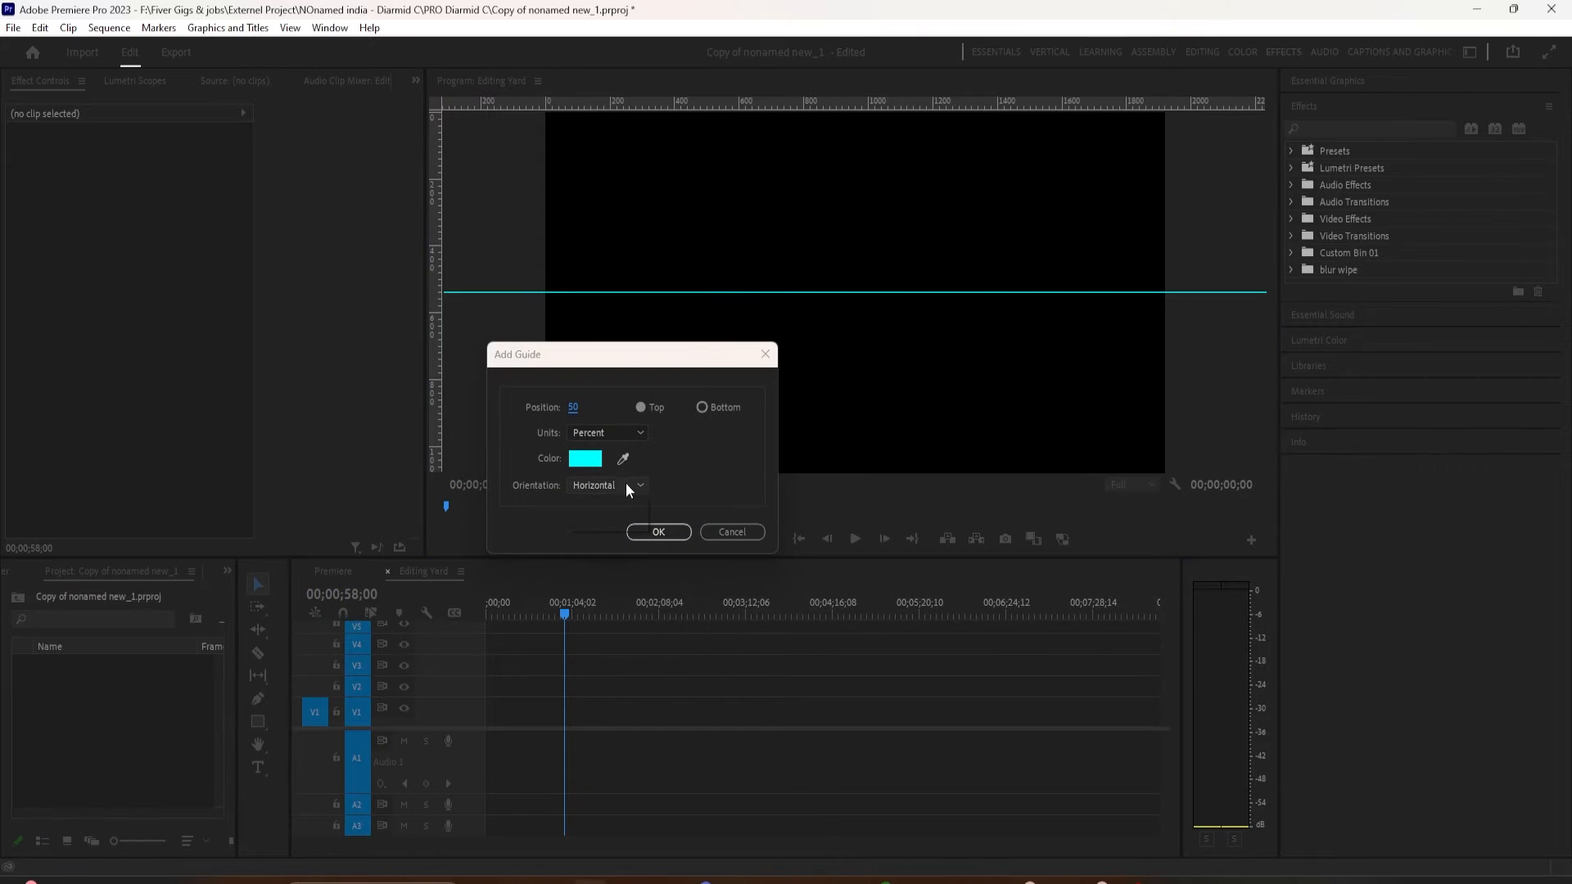
{"action": "left_click", "coordinate": [658, 531]}
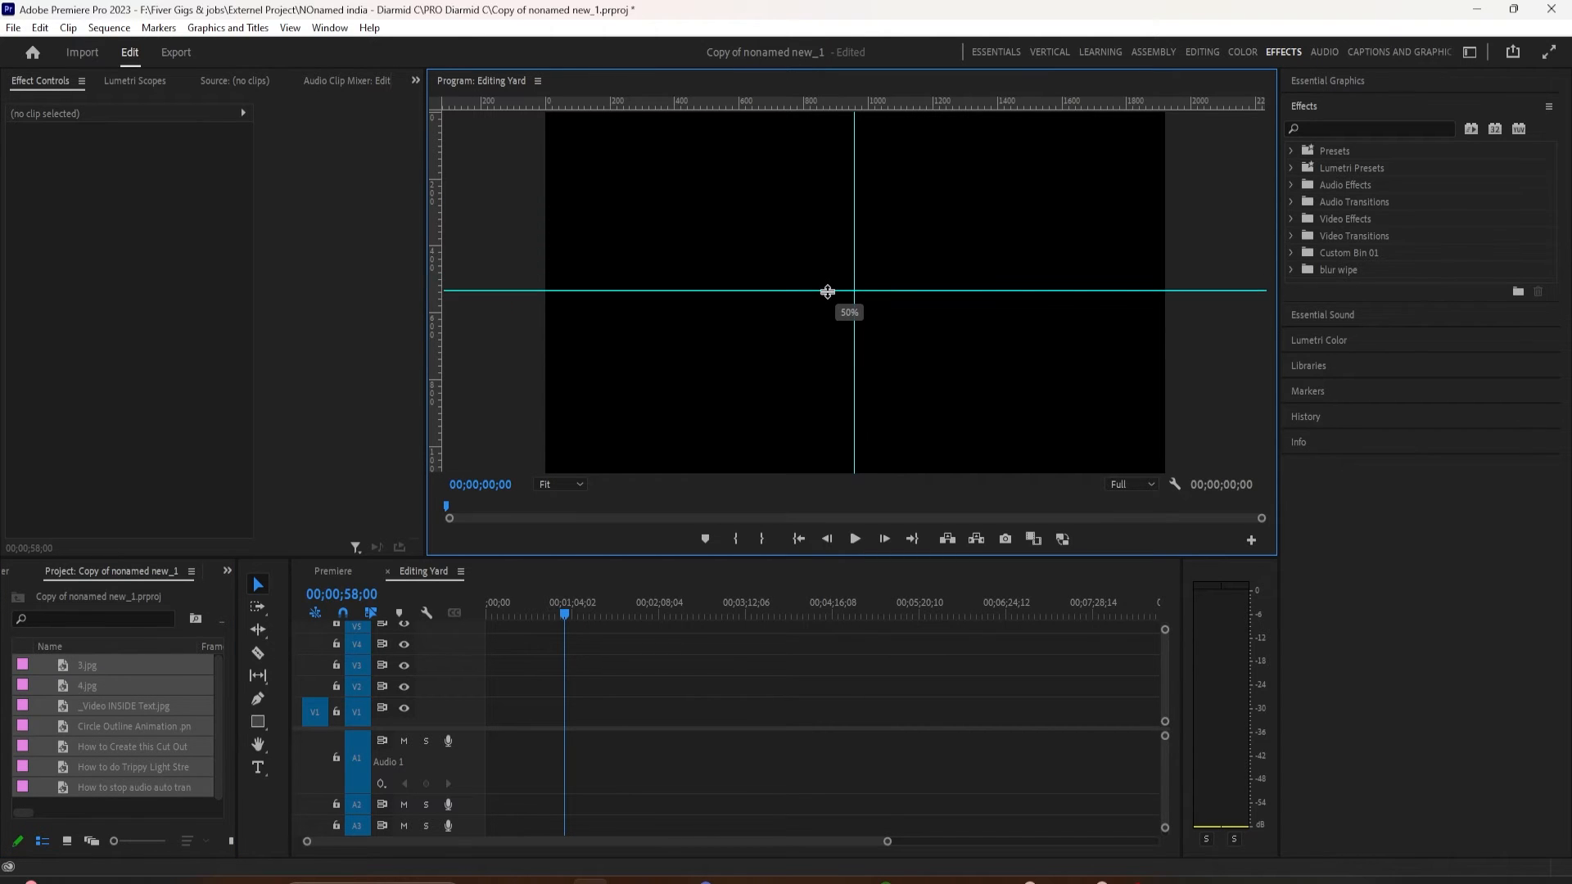
{"action": "mouse_move", "coordinate": [350, 75]}
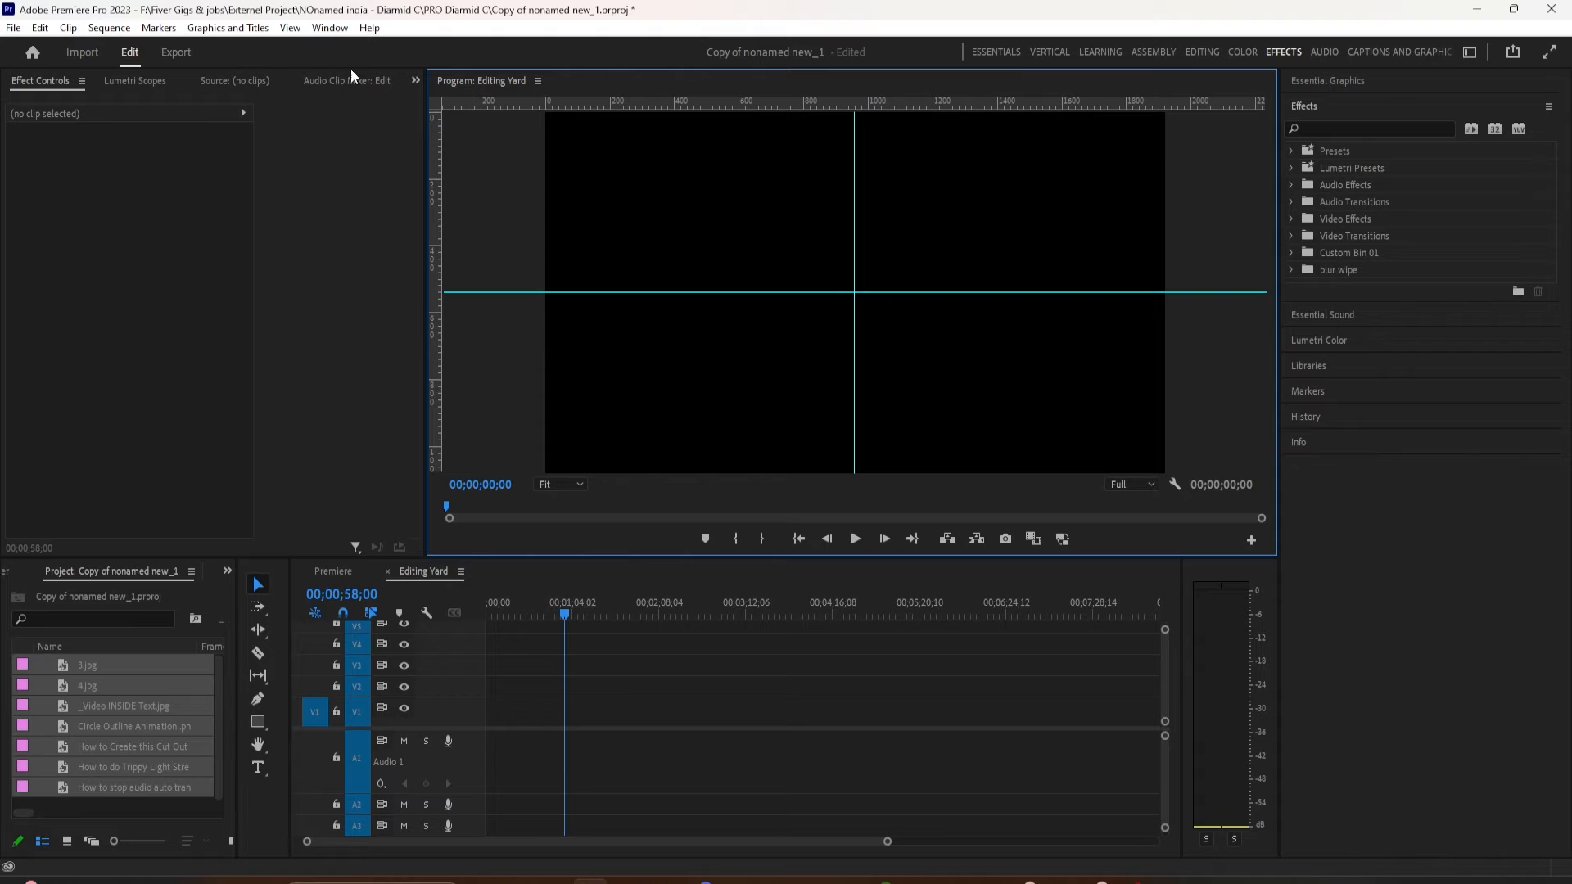
- Save the current guides as a guide template named Test
{"action": "left_click", "coordinate": [290, 28]}
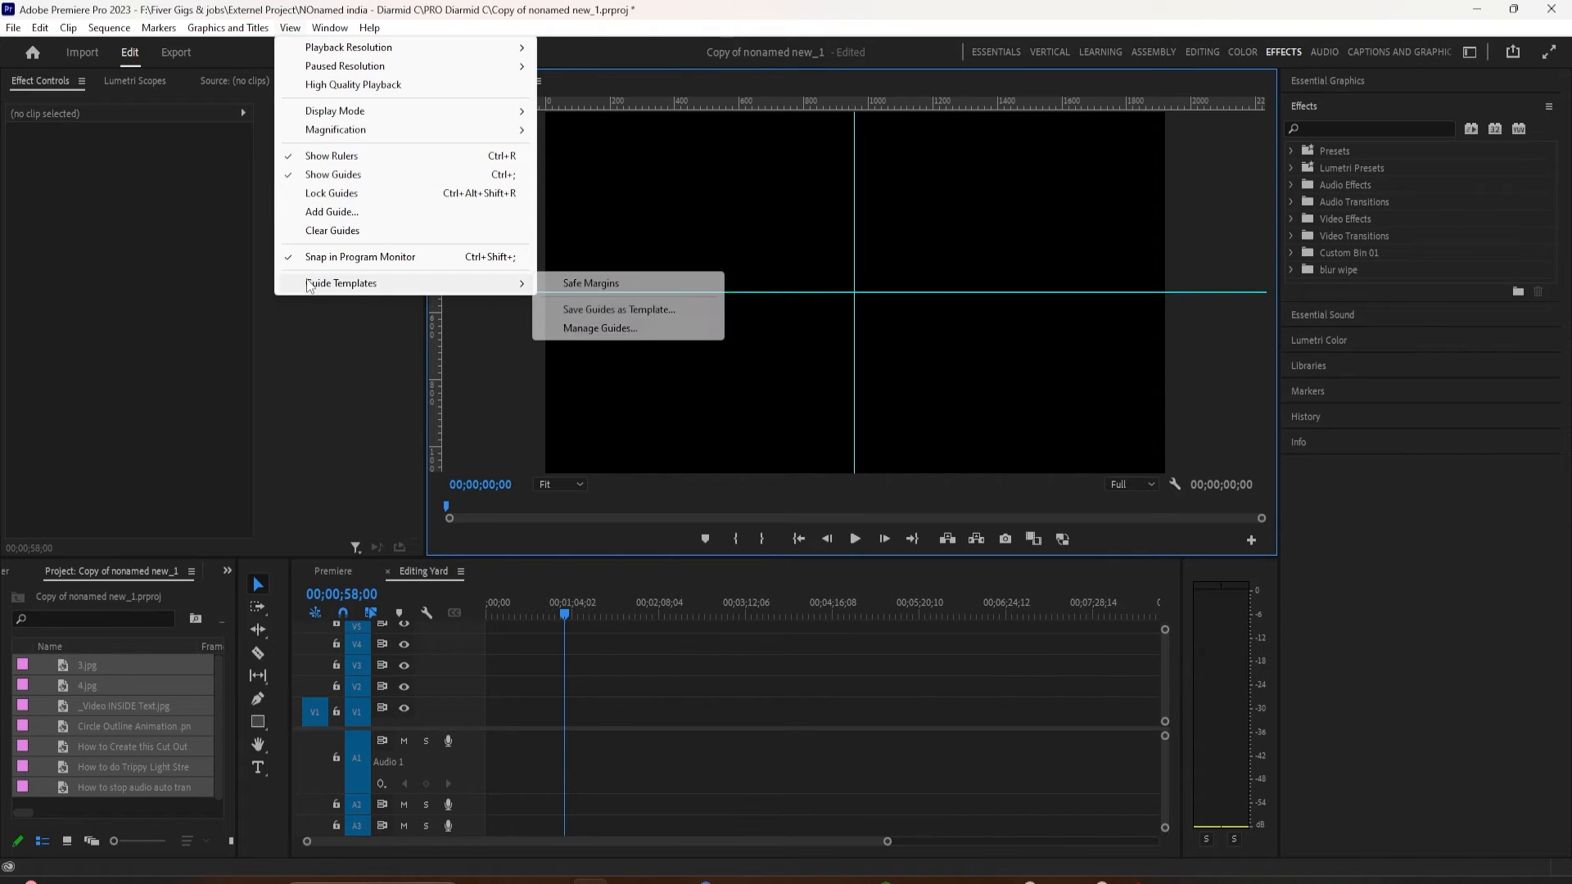
{"action": "mouse_move", "coordinate": [601, 312]}
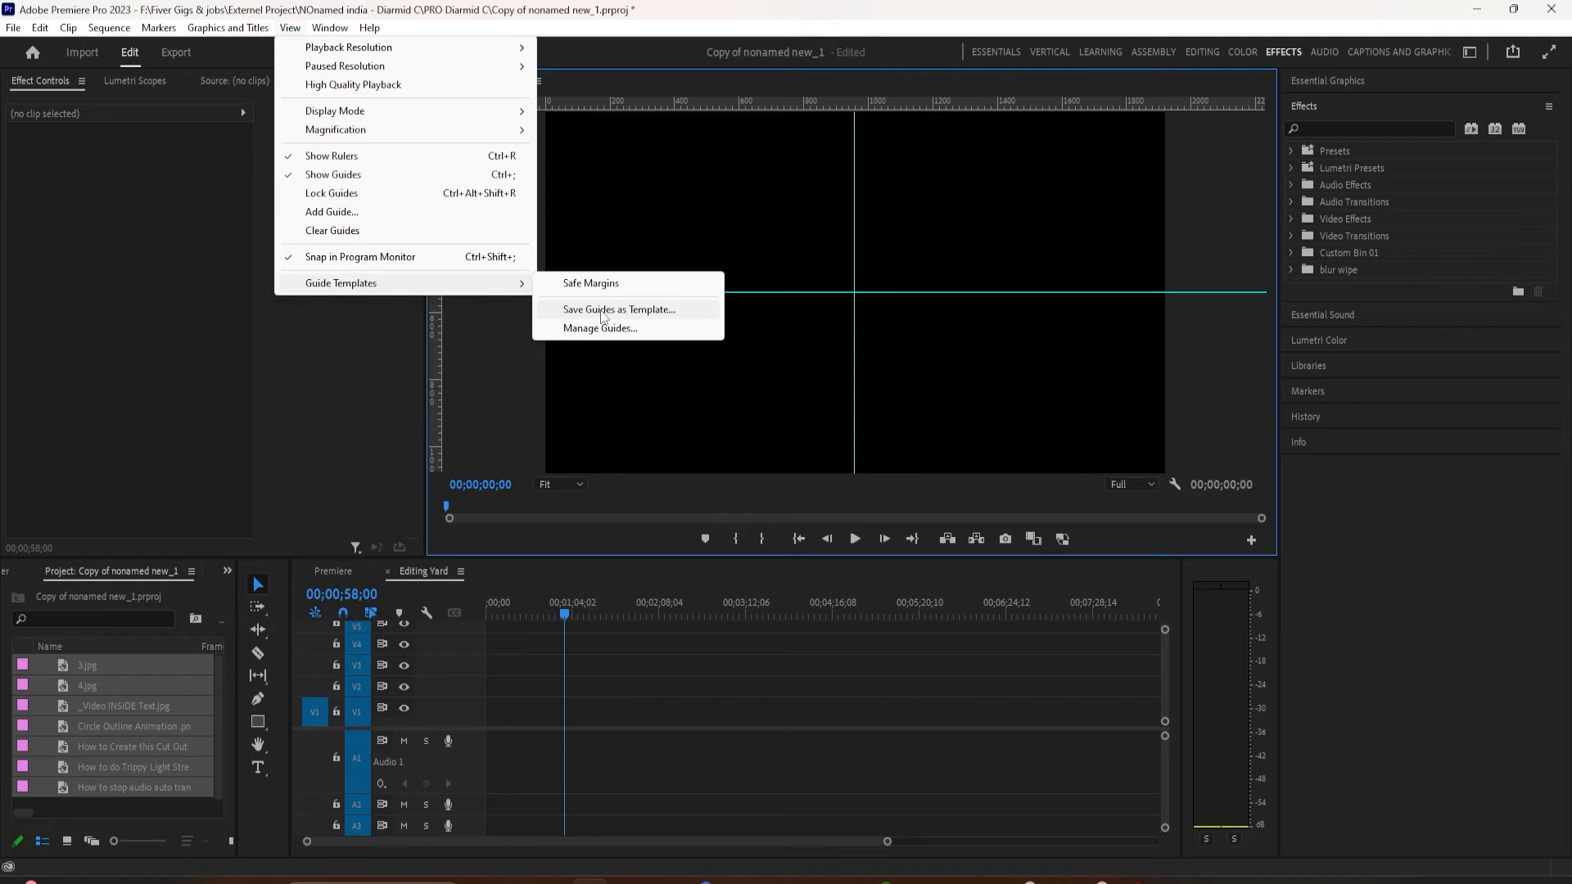
{"action": "left_click", "coordinate": [619, 309]}
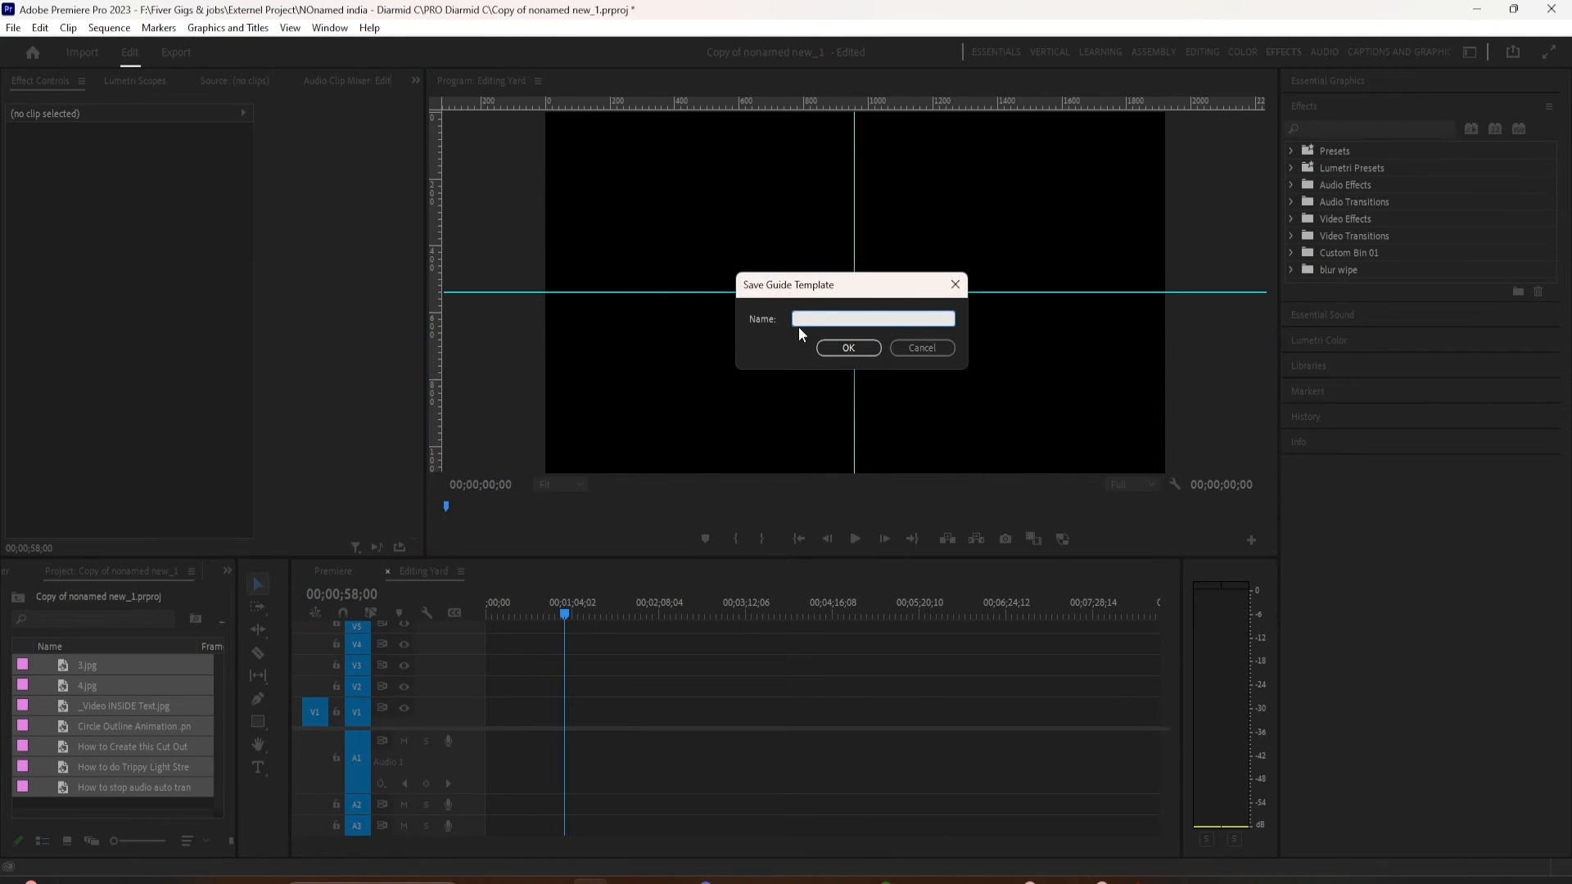
{"action": "type", "text": "Test"}
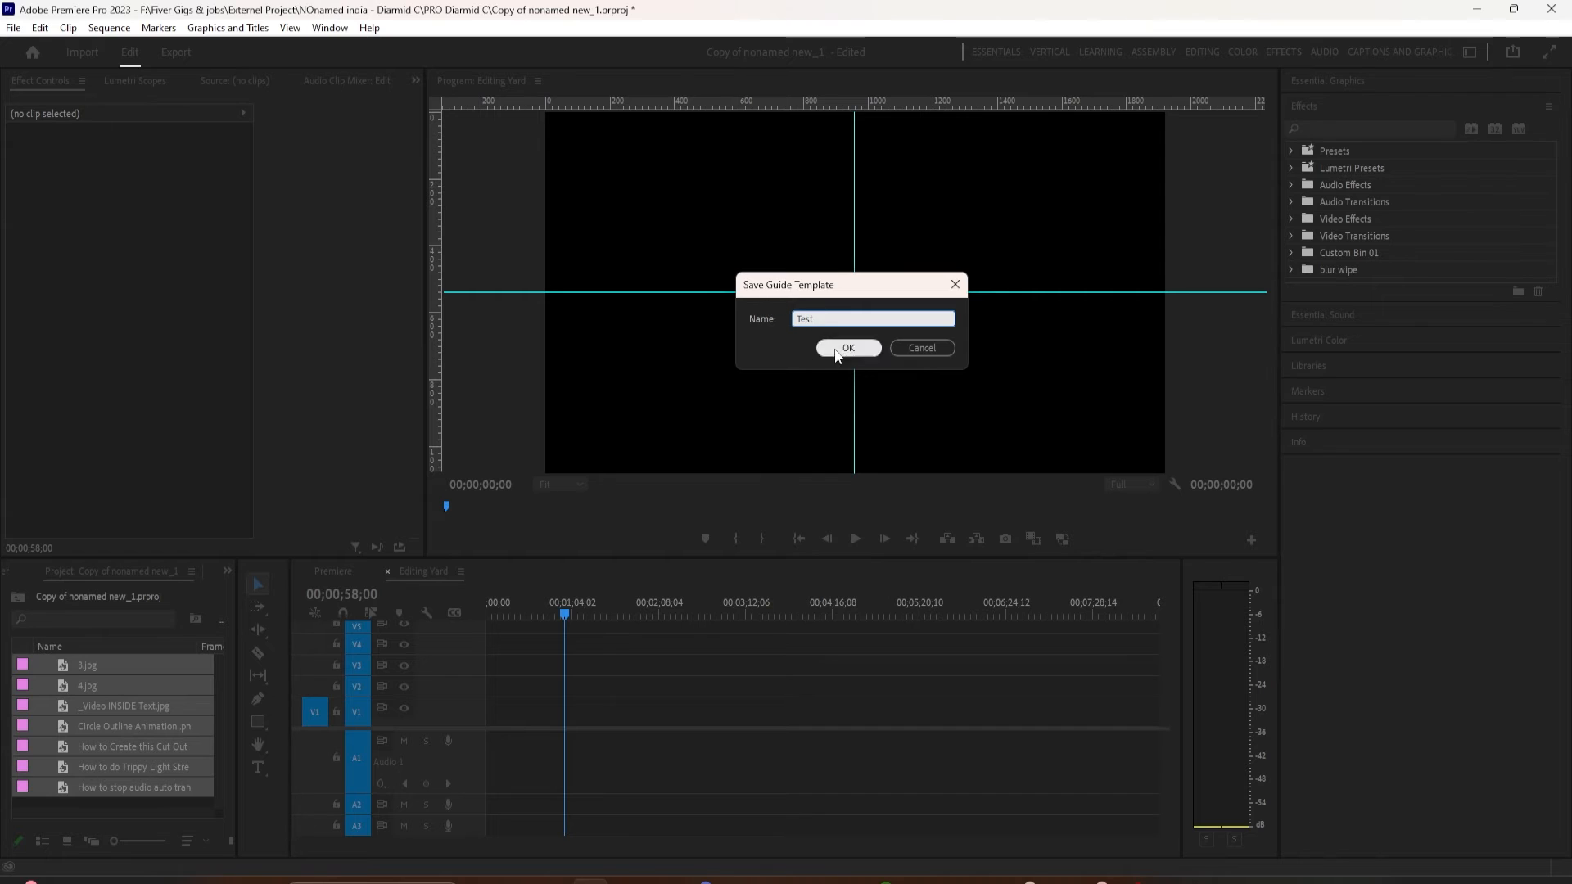
{"action": "left_click", "coordinate": [846, 347]}
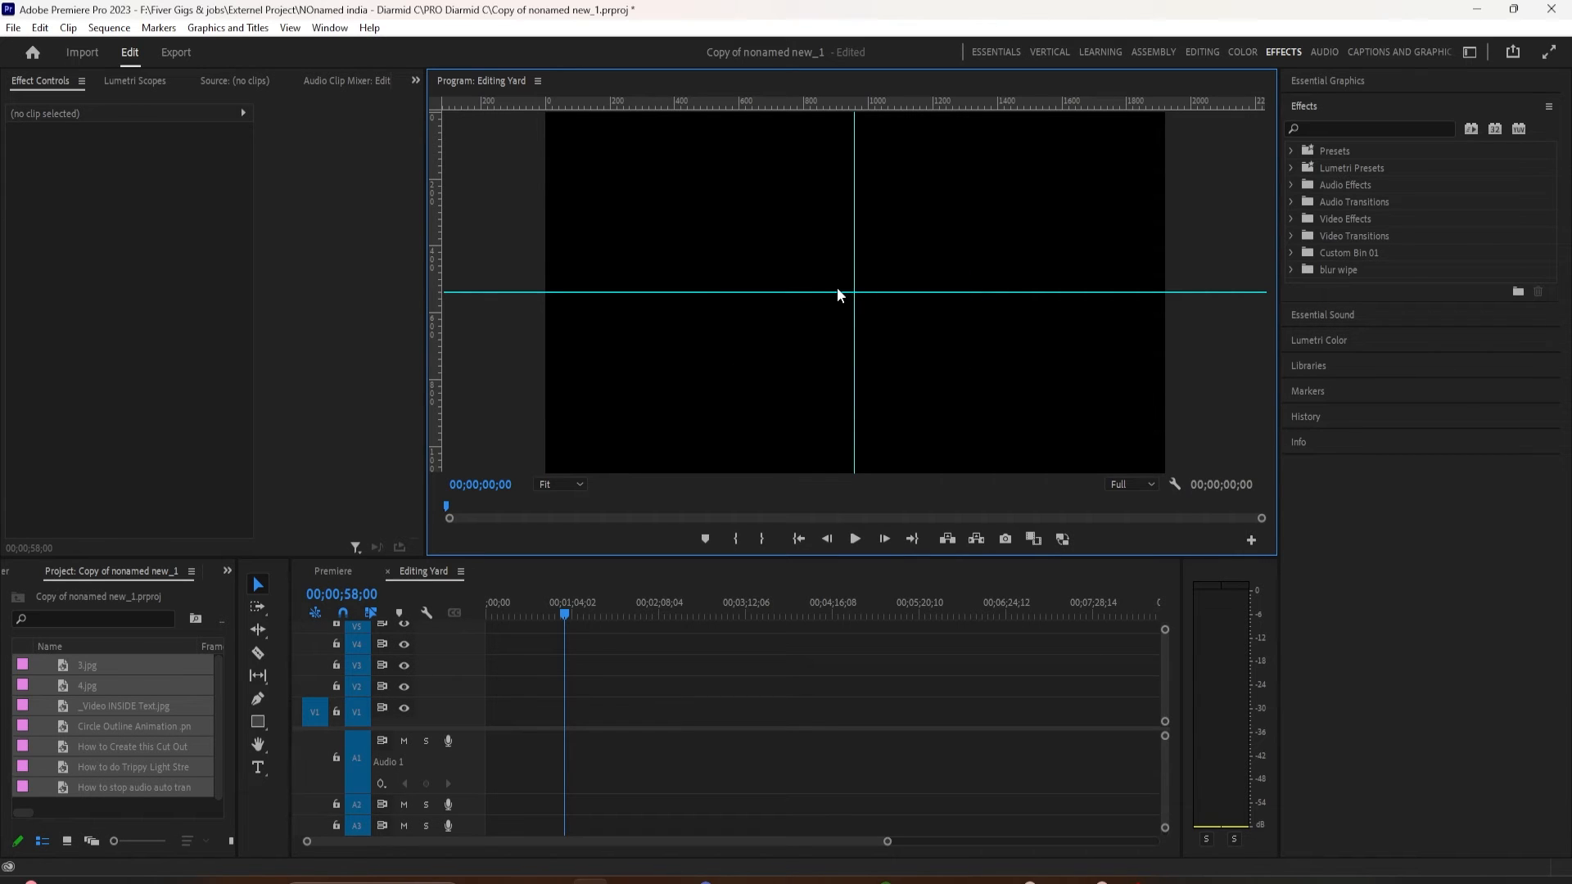
{"action": "left_click", "coordinate": [290, 28]}
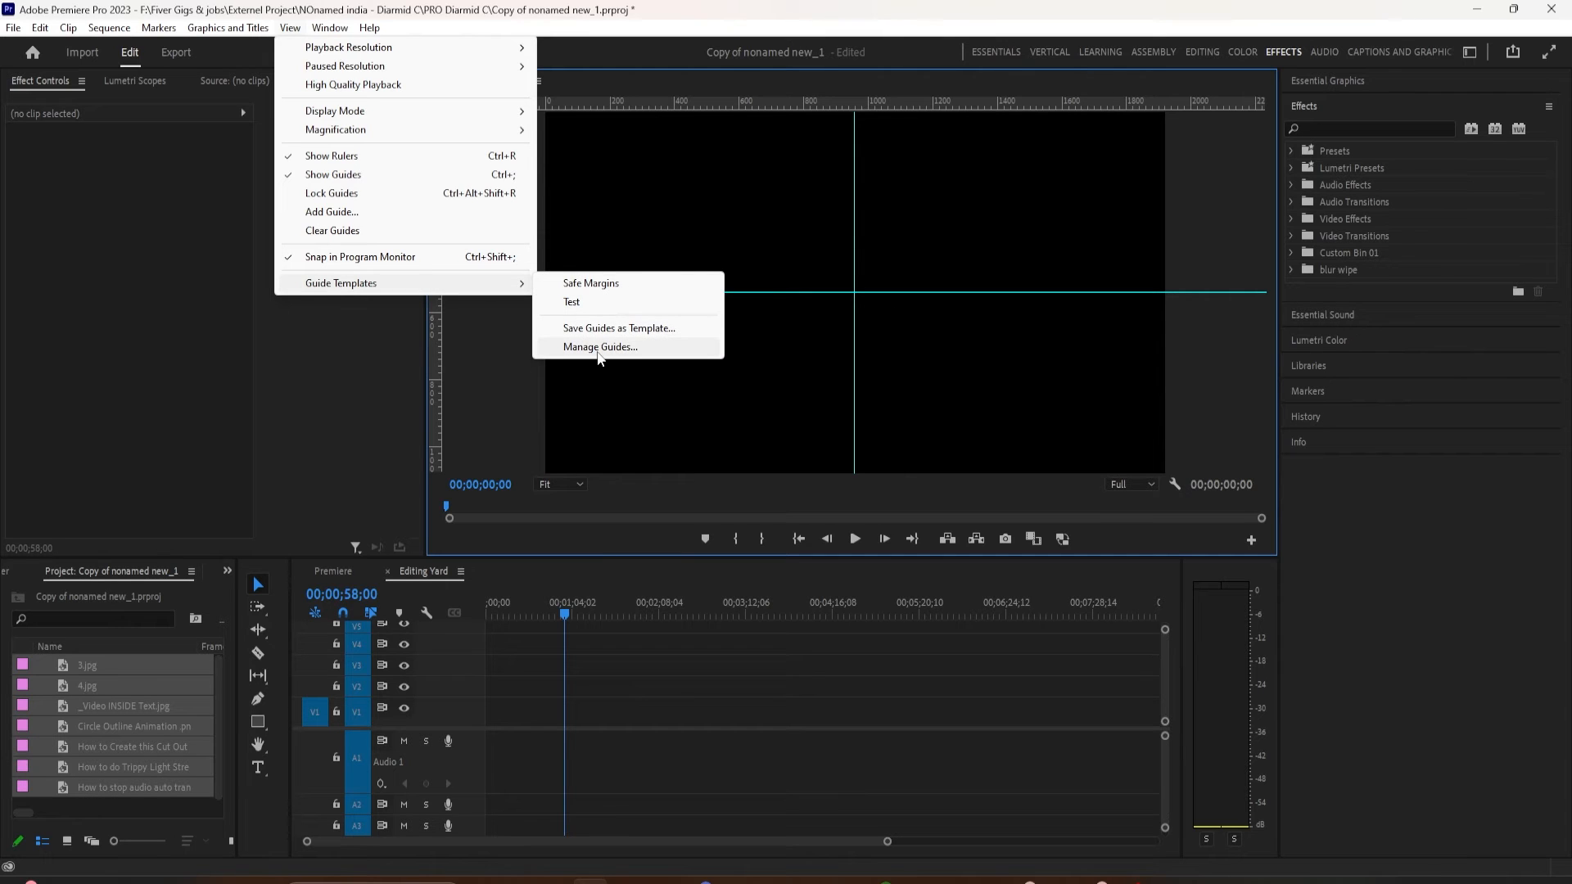
{"action": "left_click", "coordinate": [599, 347]}
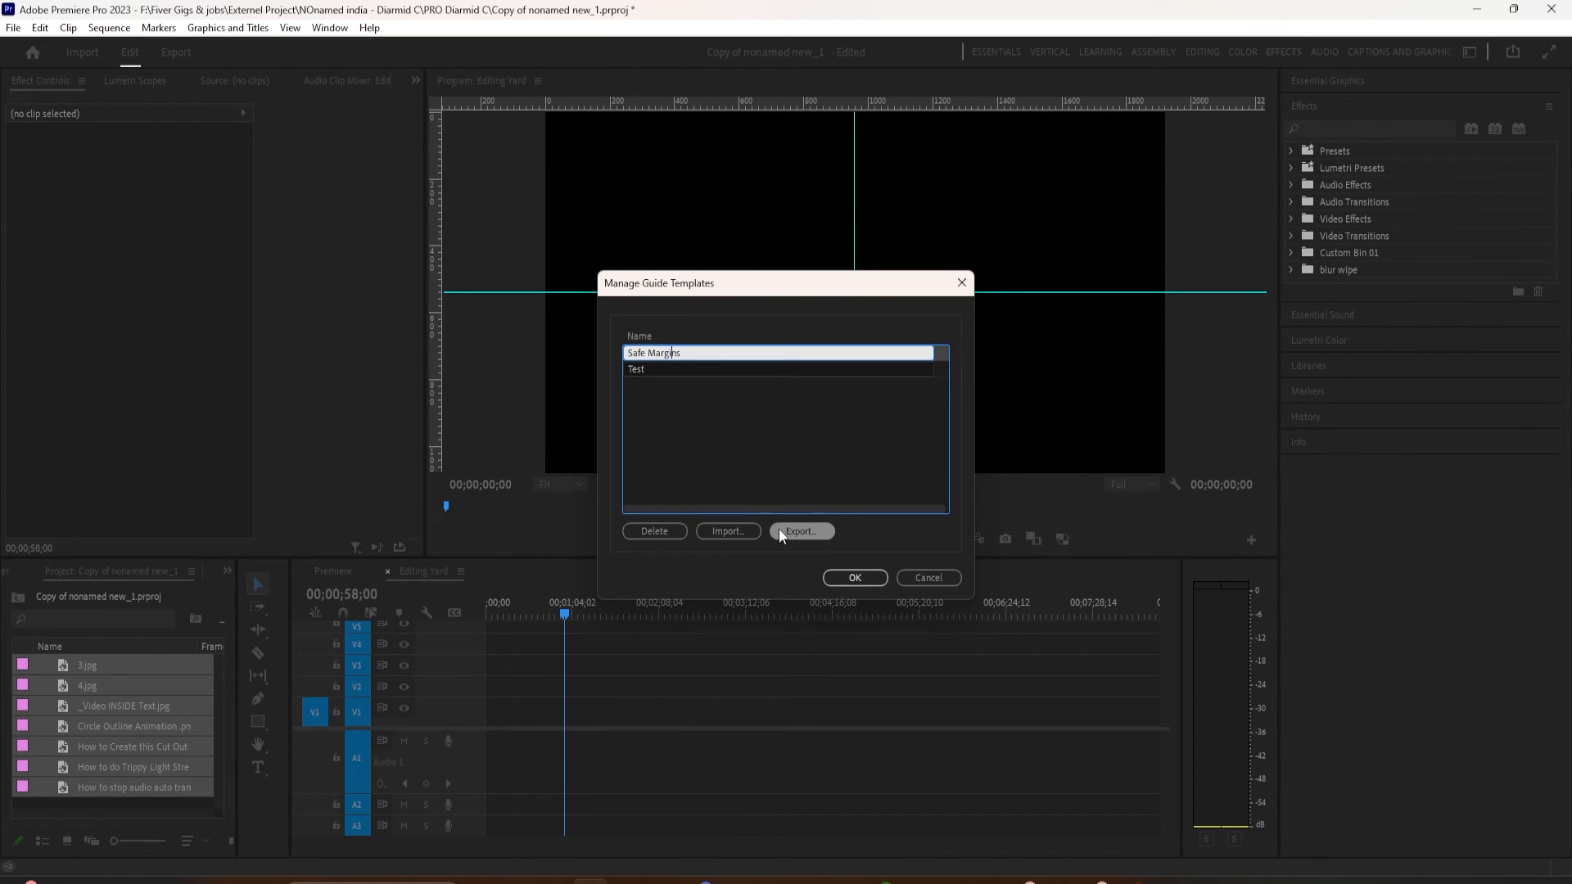
{"action": "mouse_move", "coordinate": [642, 385]}
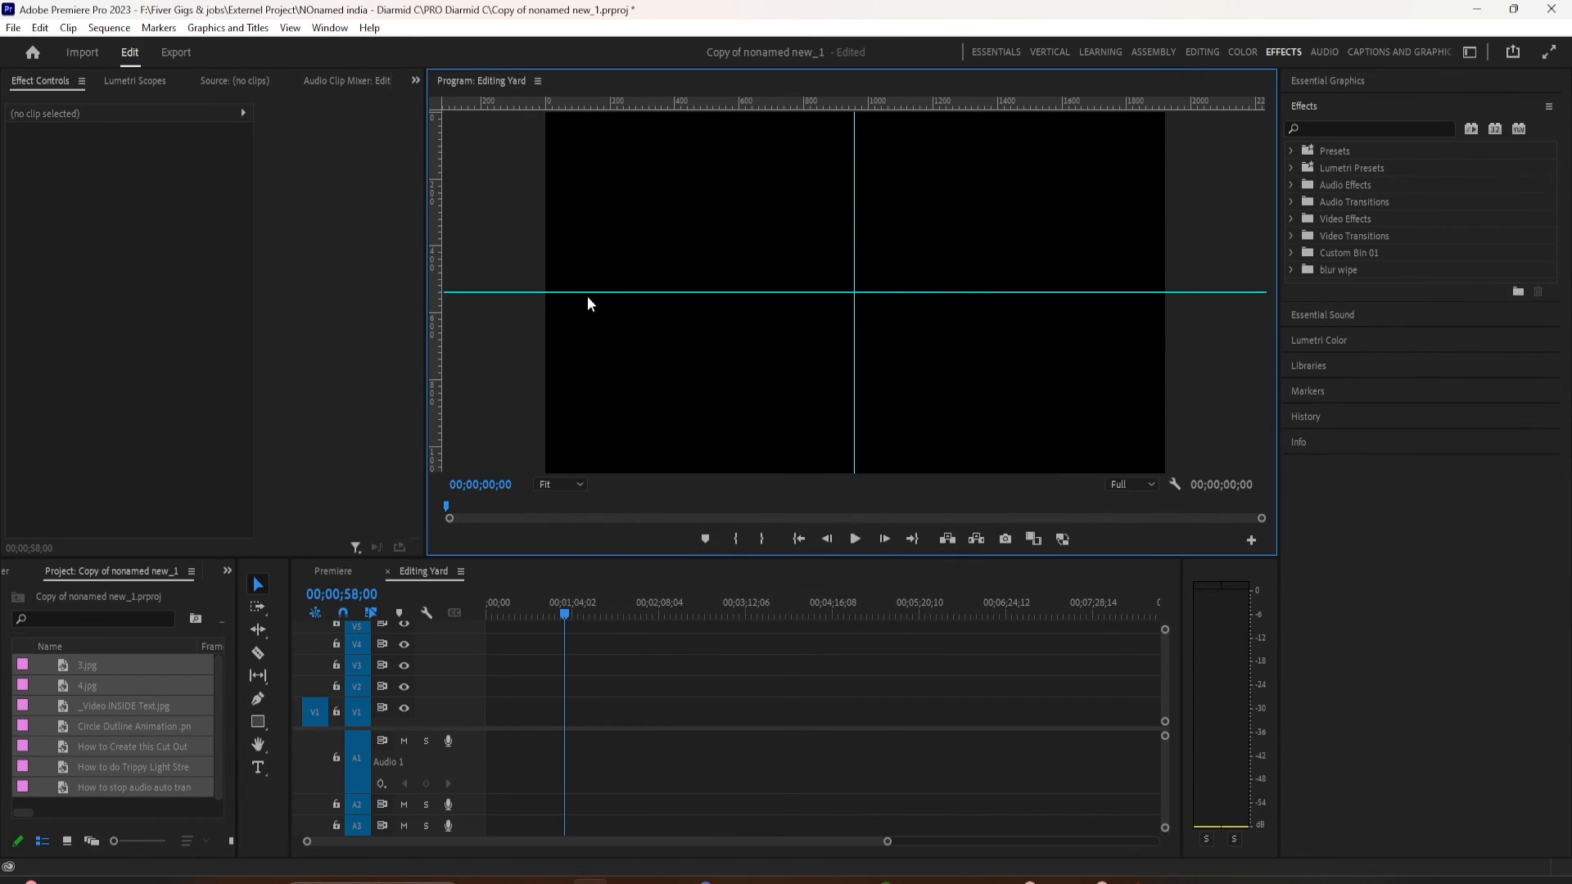
{"action": "left_click", "coordinate": [290, 28]}
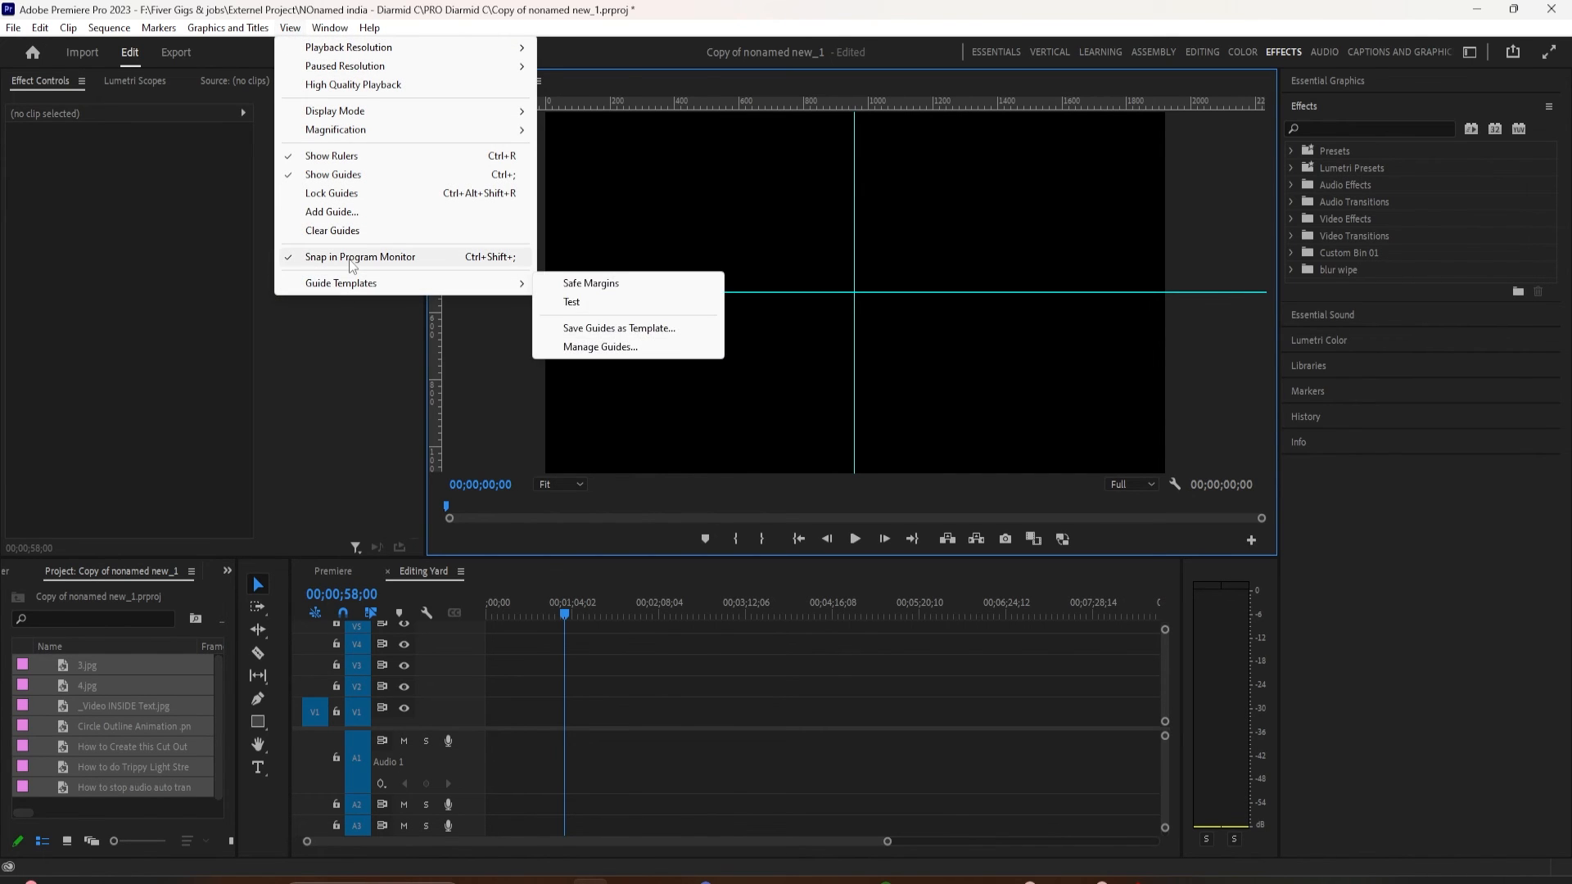
{"action": "mouse_move", "coordinate": [341, 283]}
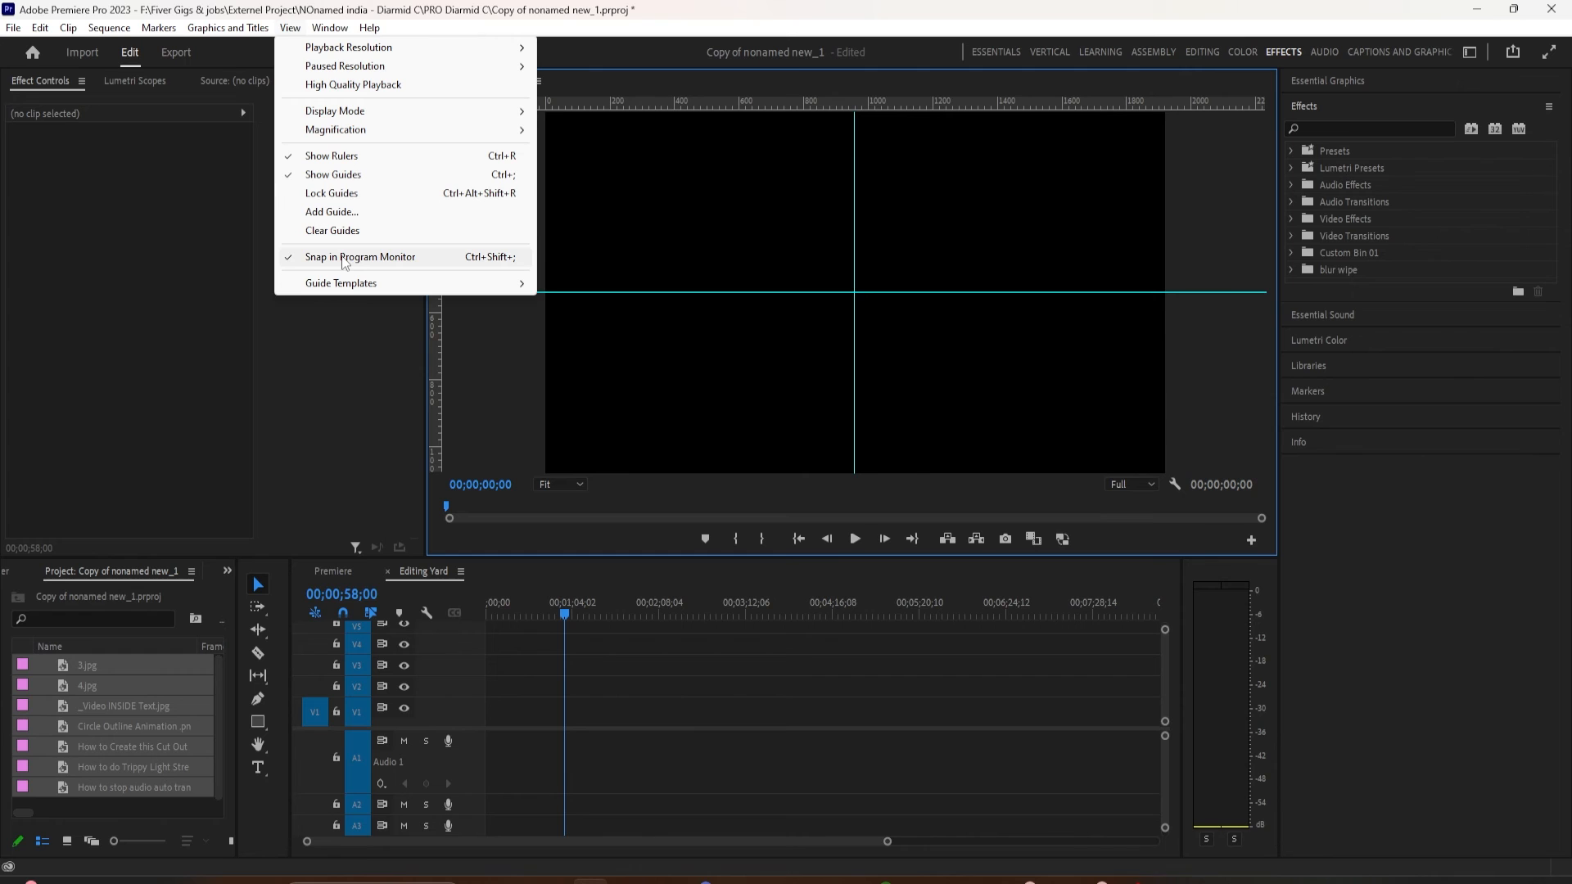
{"action": "left_click", "coordinate": [642, 257]}
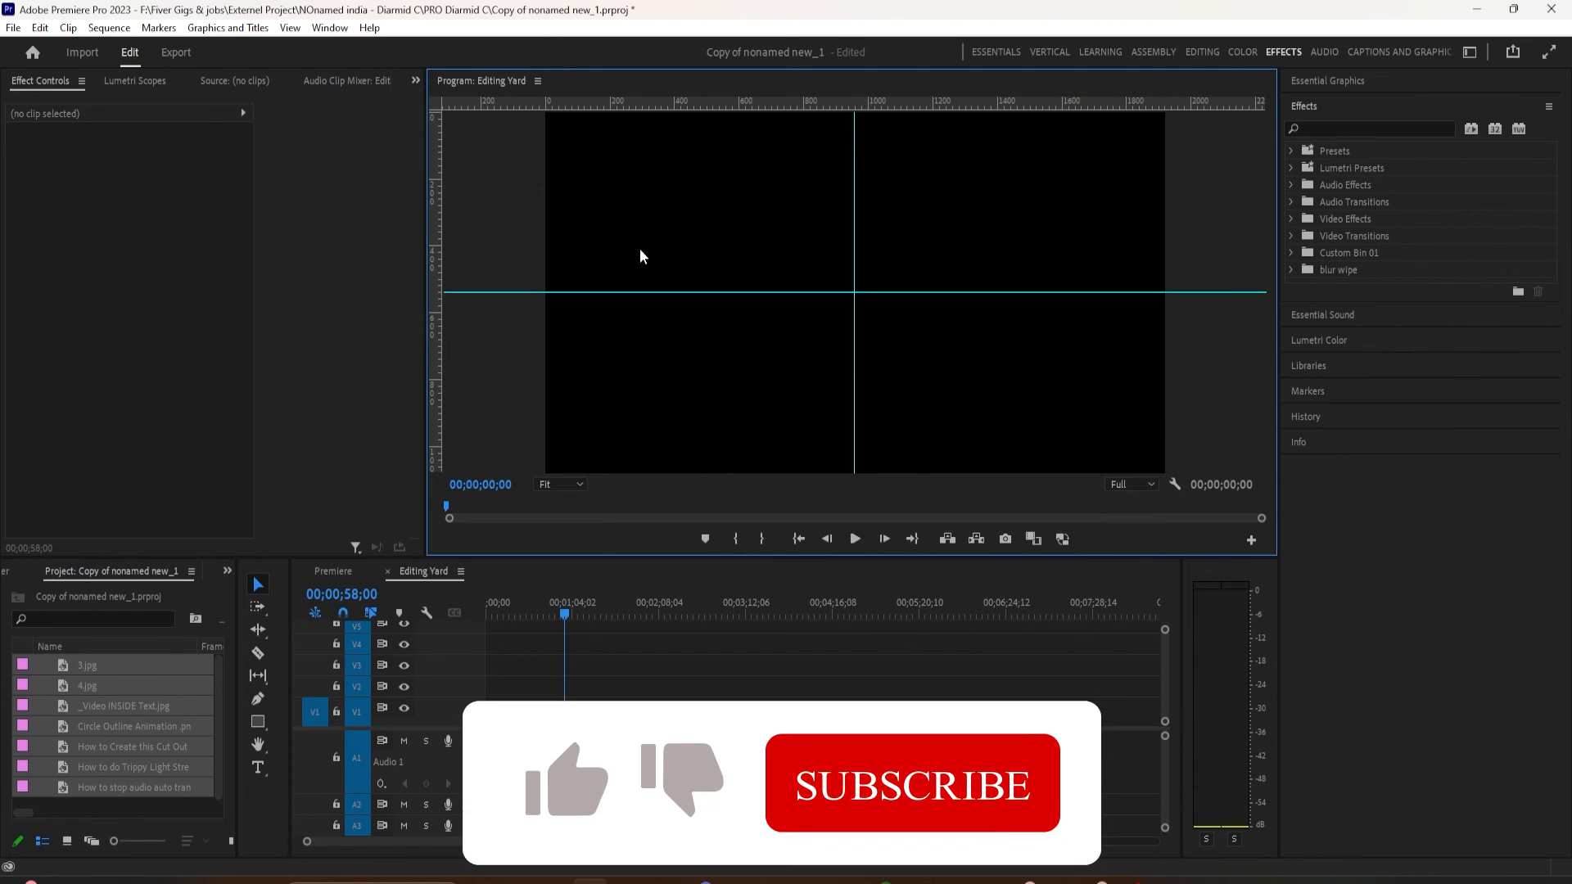